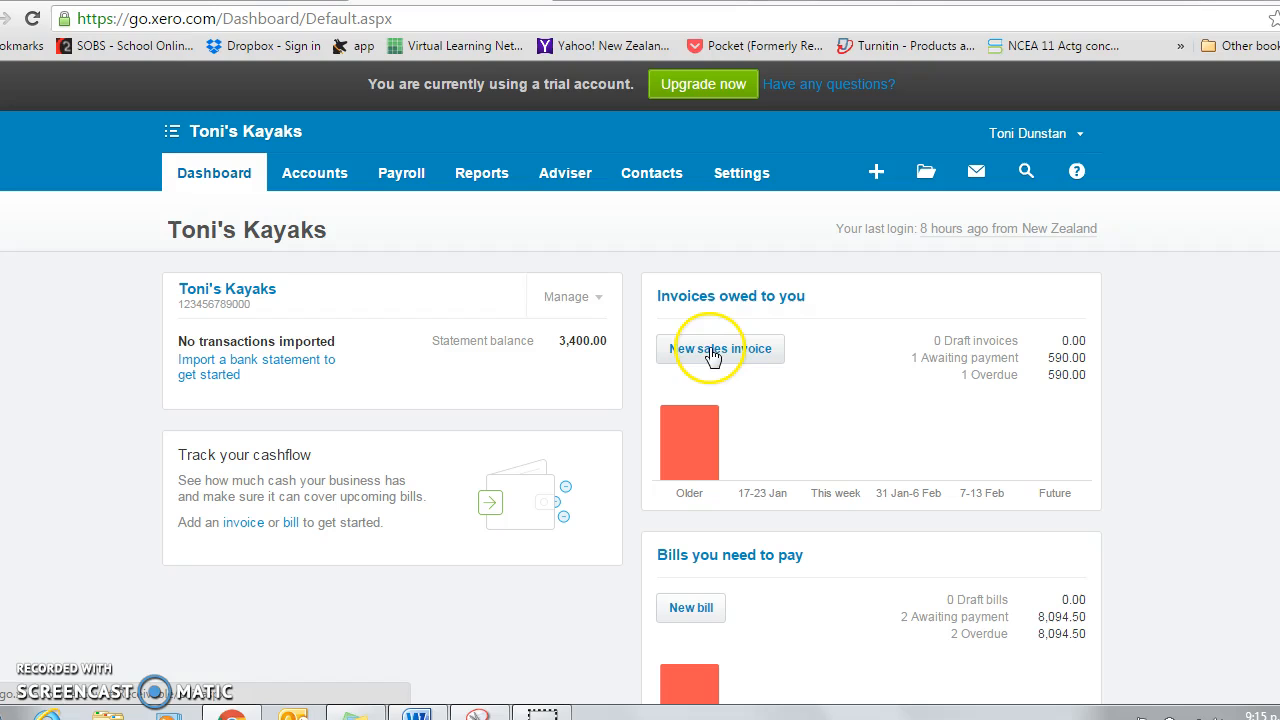
mouse_move(314, 172)
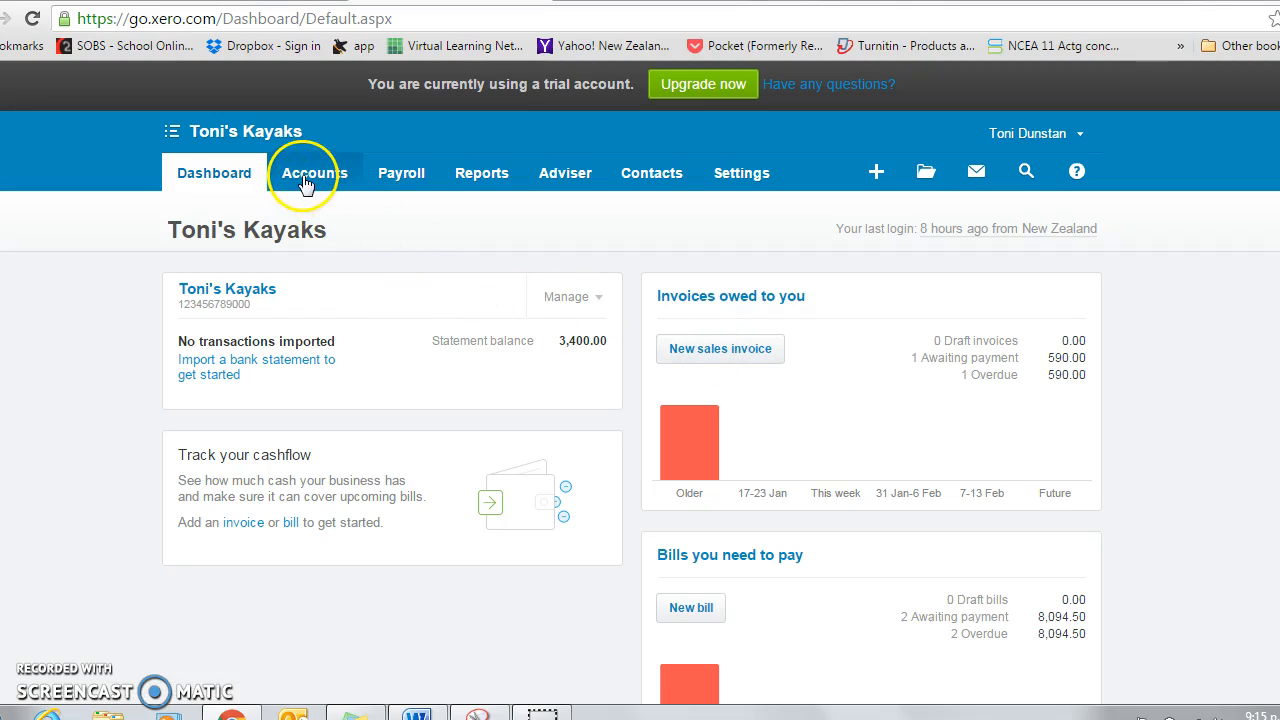
Go to the Sales overview for Toni's Kayaks via the Accounts menu.
left_click(314, 172)
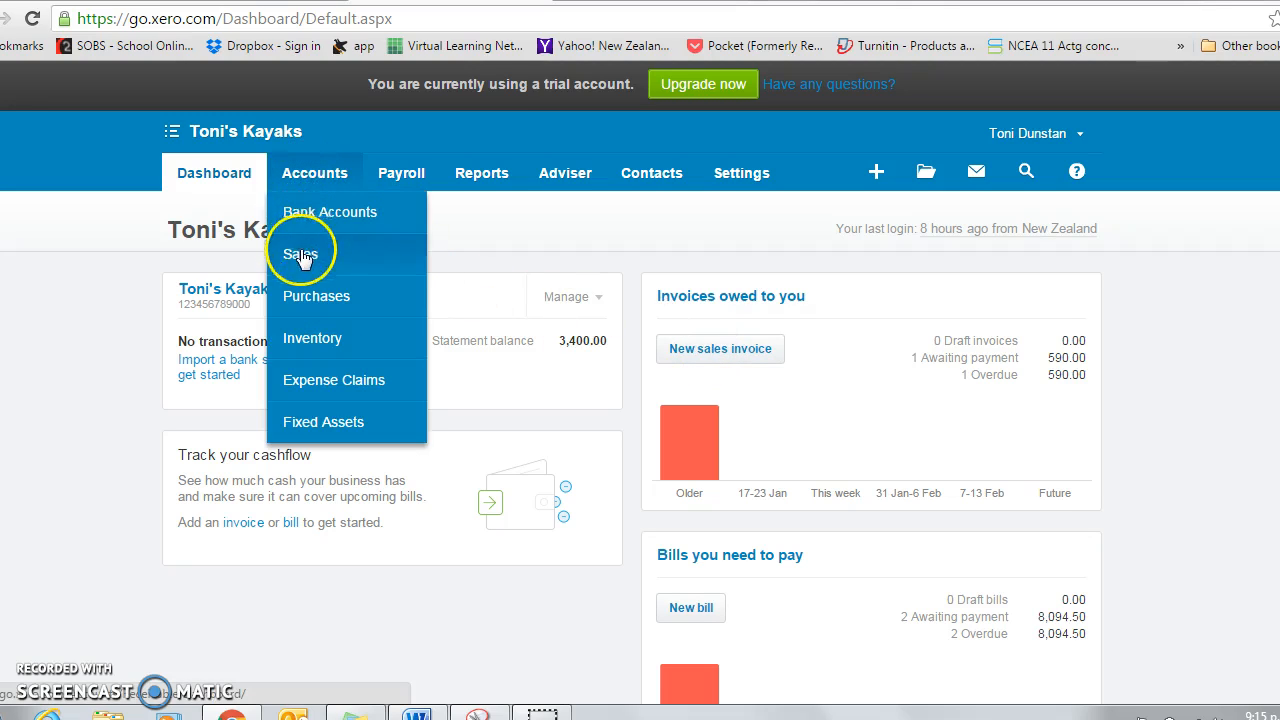
left_click(300, 254)
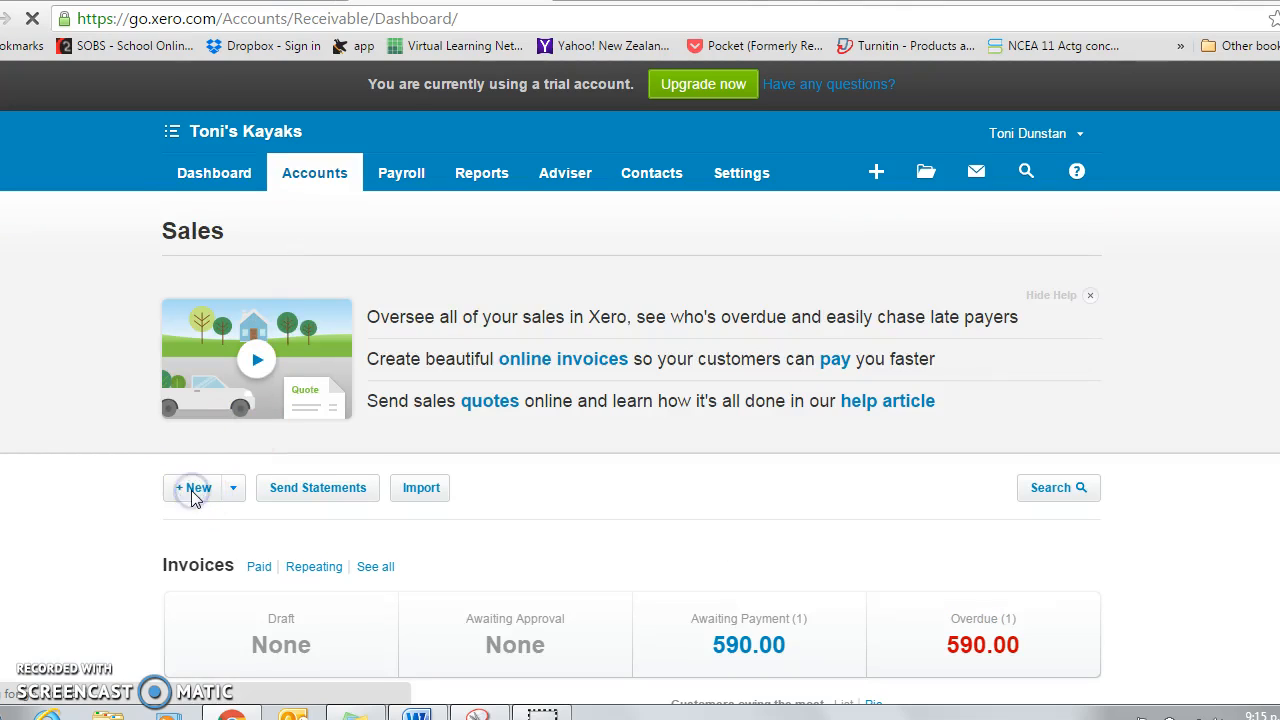
Start a new sales invoice to Blue Water (INV-0002).
left_click(192, 488)
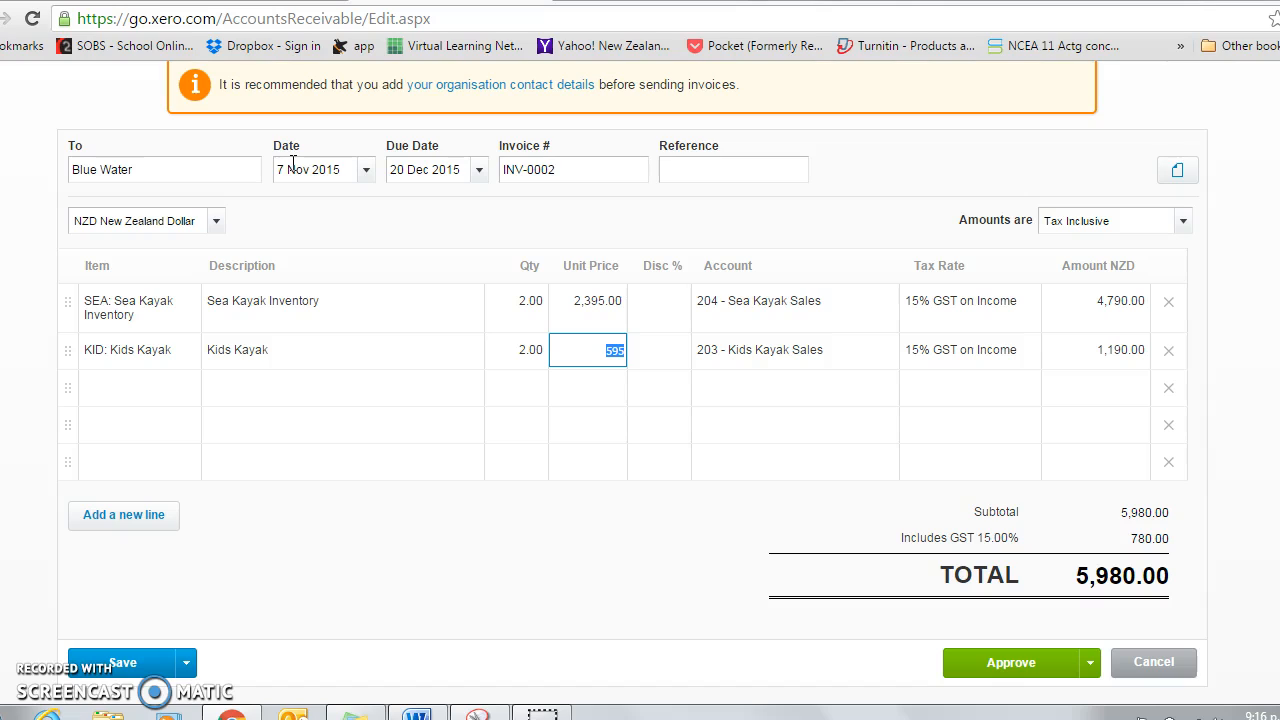
mouse_move(312, 168)
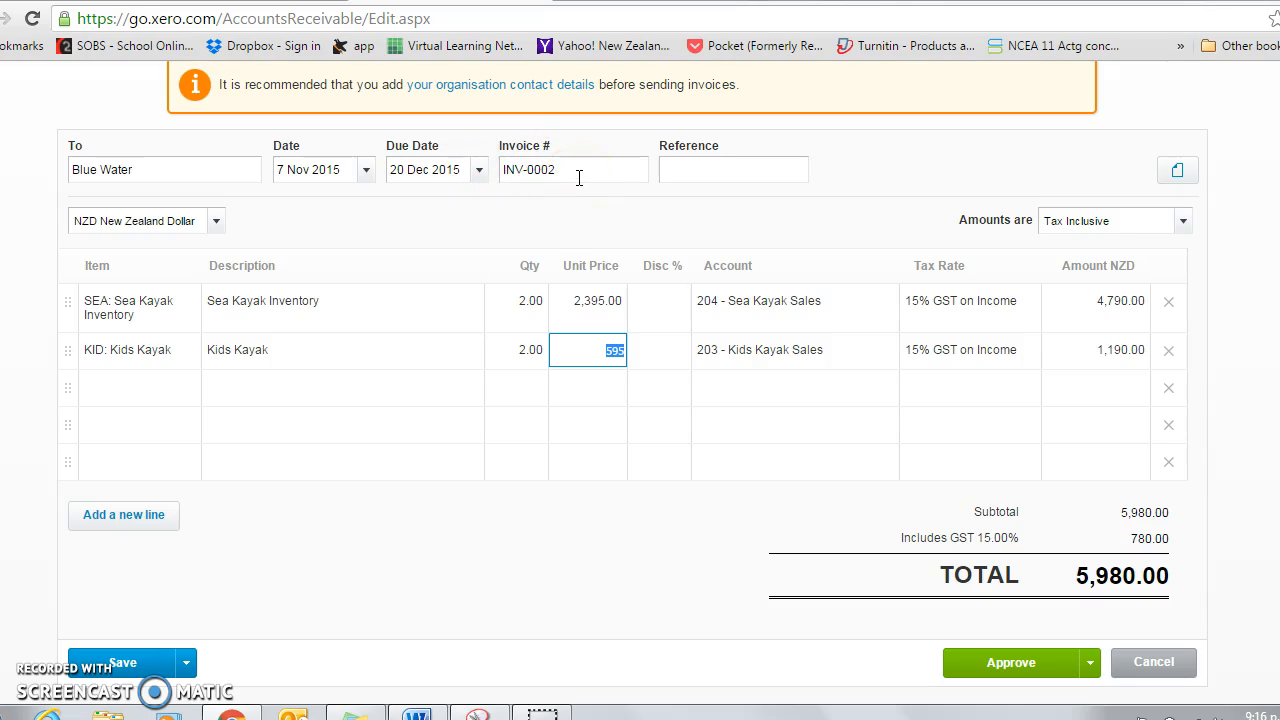
mouse_move(968, 270)
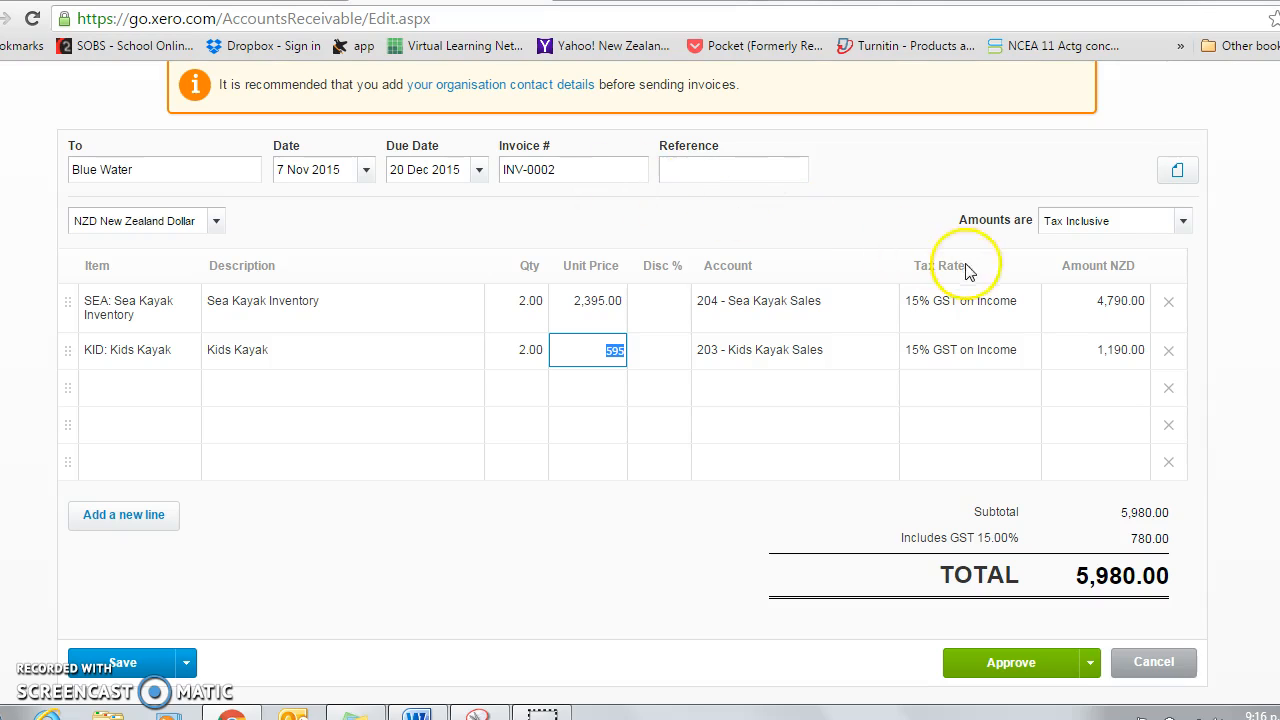
mouse_move(1092, 170)
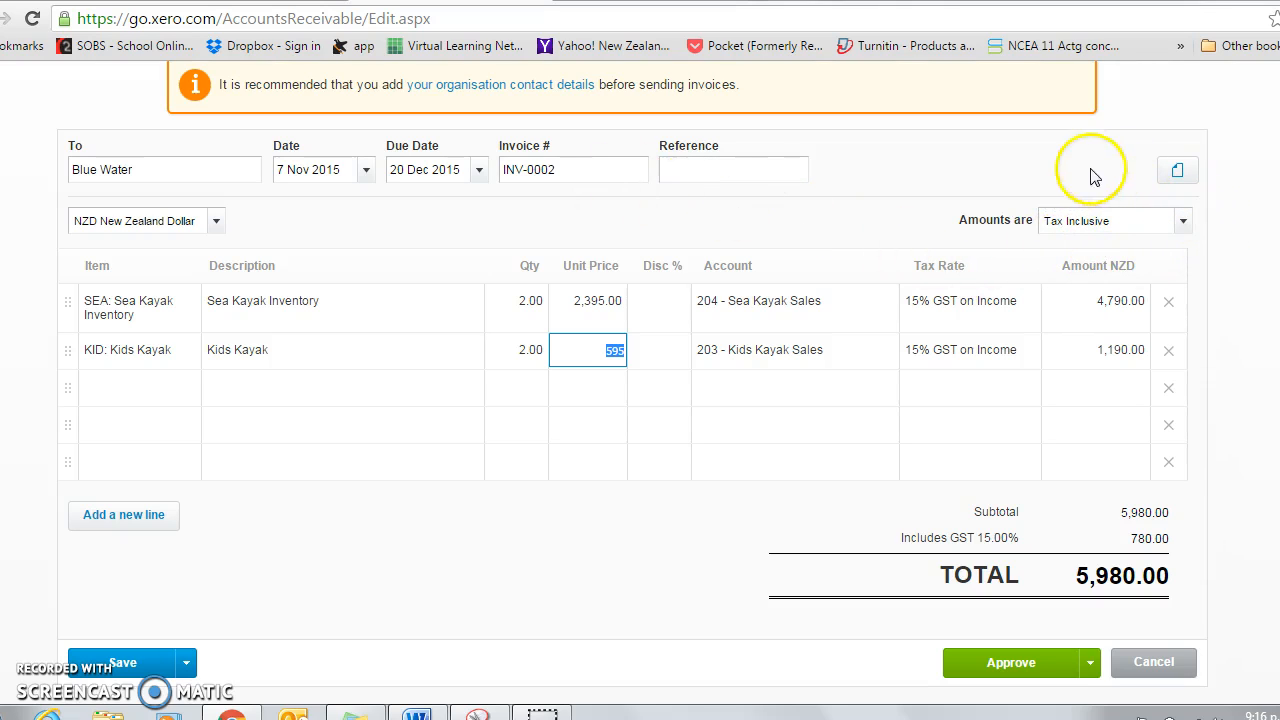
mouse_move(1060, 260)
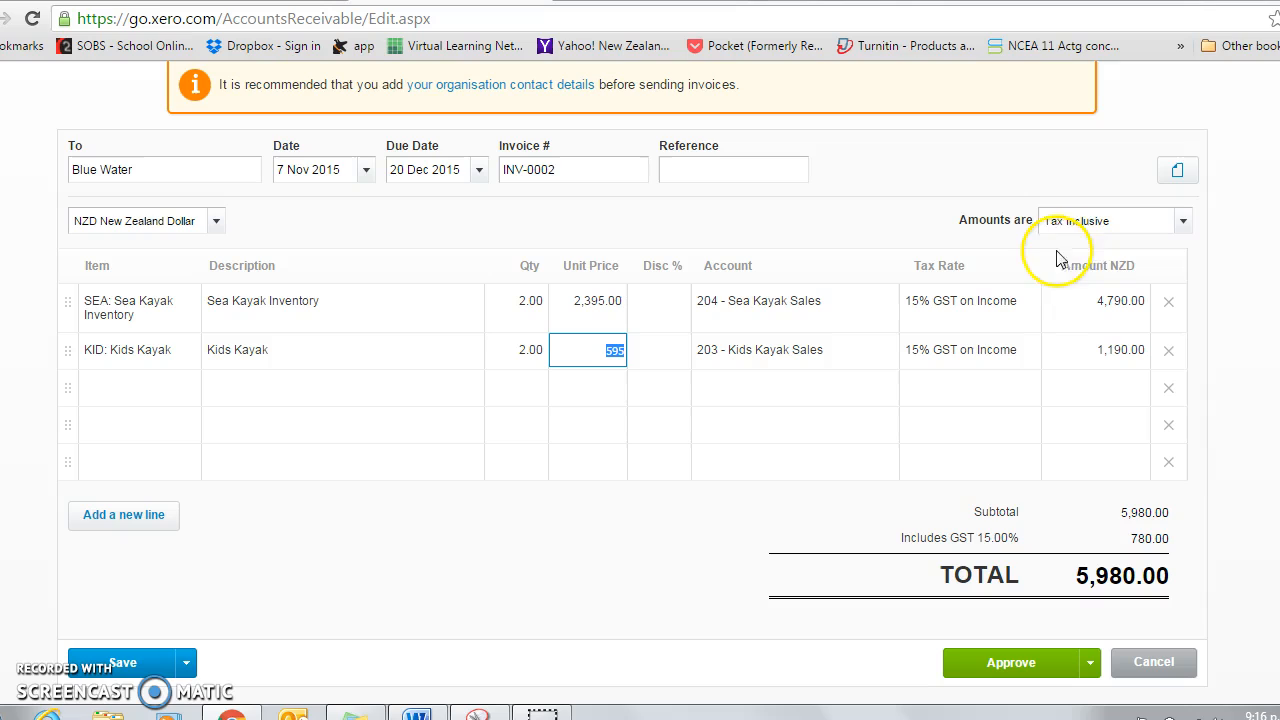
mouse_move(1090, 220)
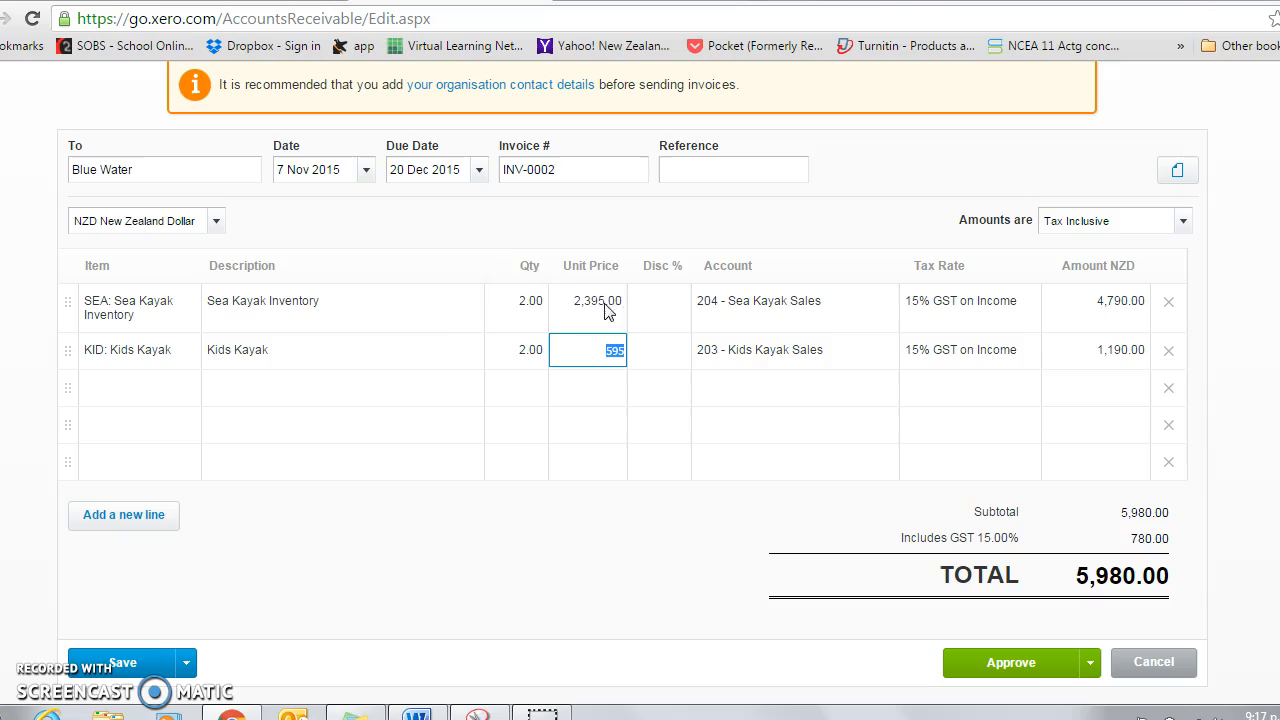
mouse_move(536, 320)
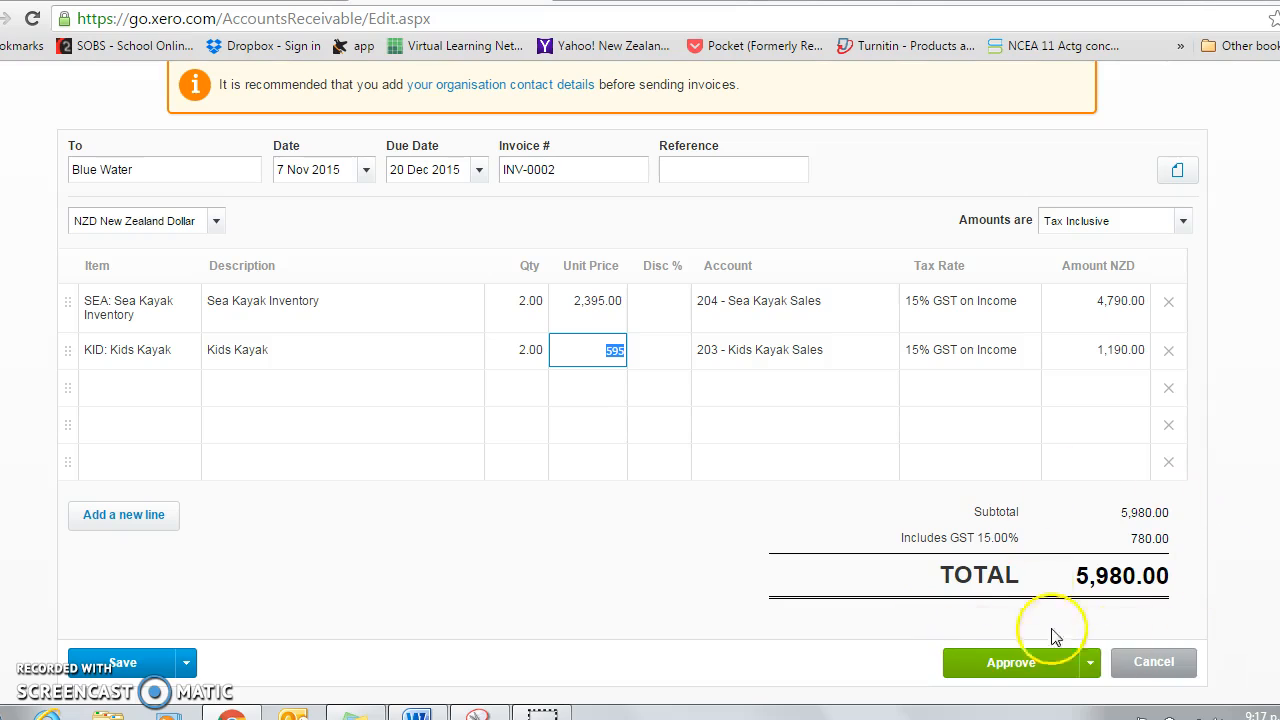
mouse_move(1198, 568)
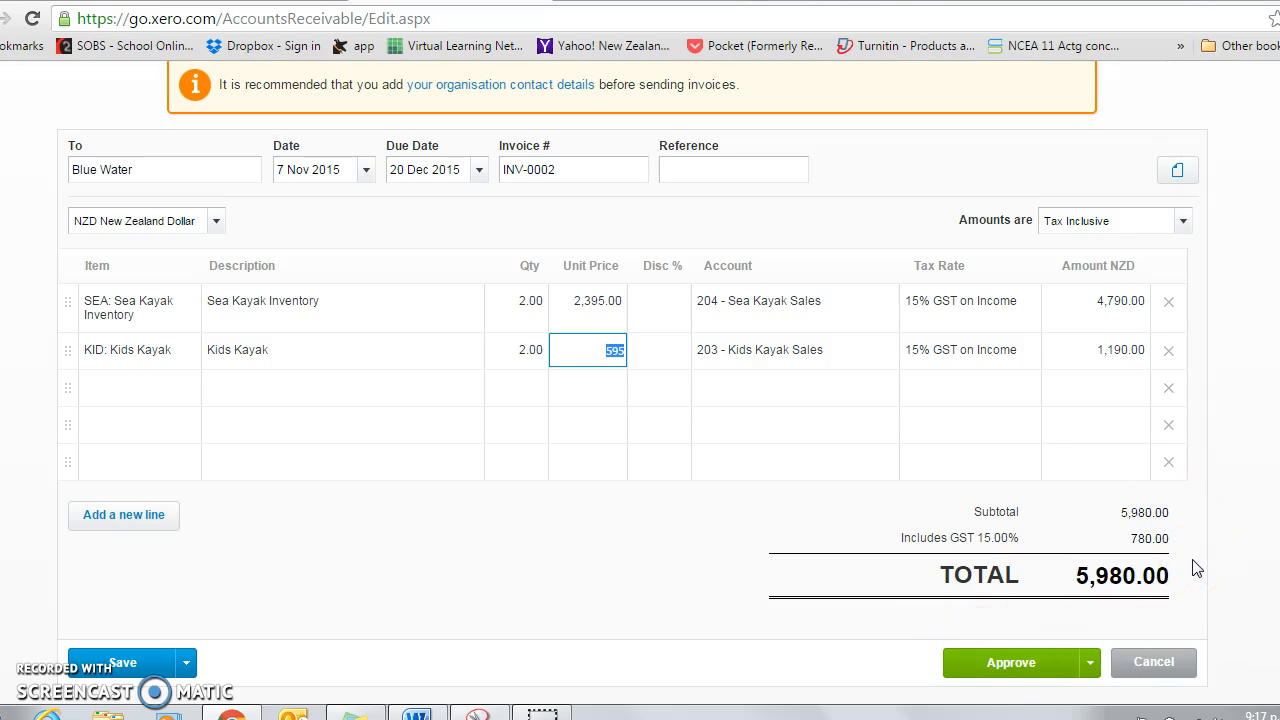
Set the invoice amounts to Tax Exclusive, adding 897.00 GST for a 6,877.00 total.
left_click(1182, 220)
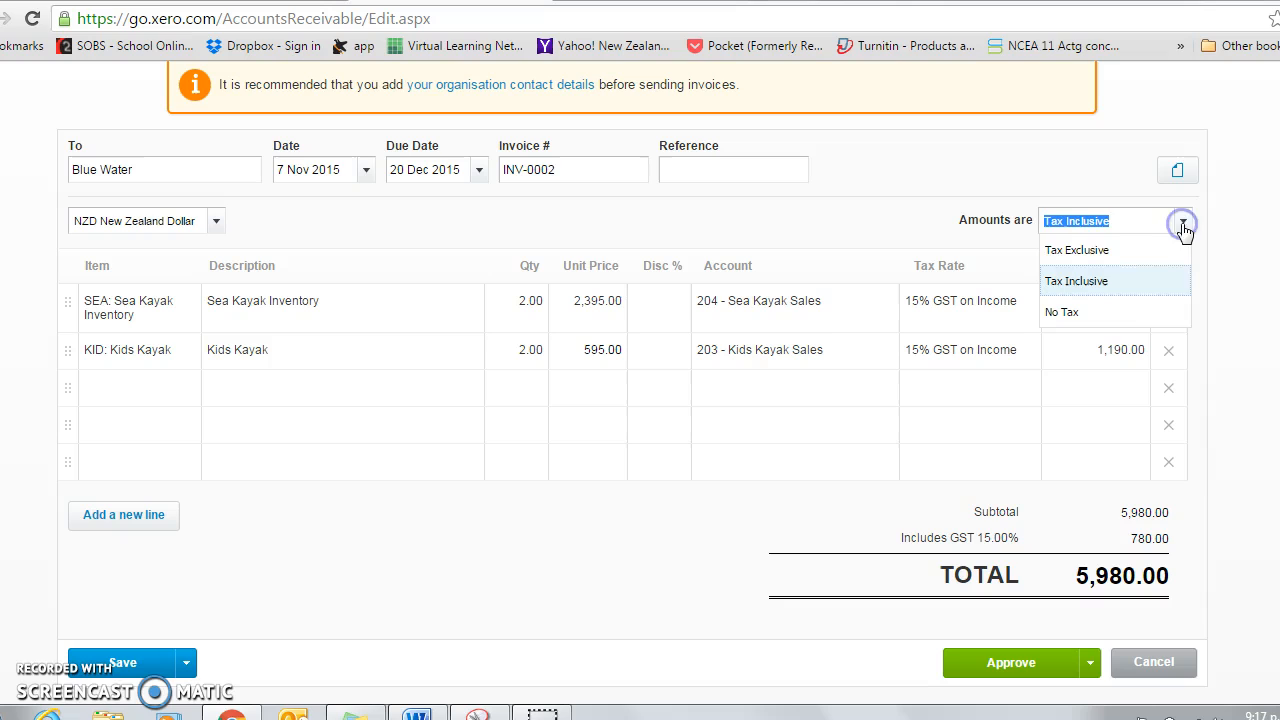
left_click(1076, 250)
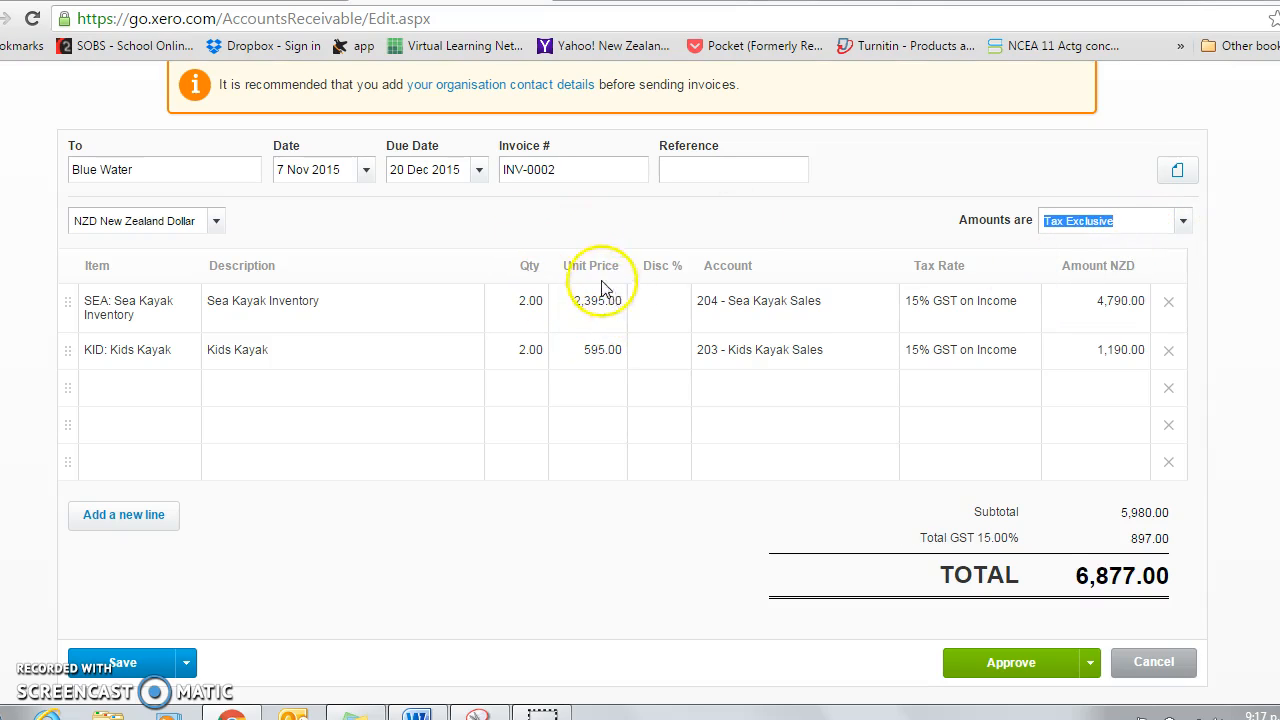
mouse_move(570, 290)
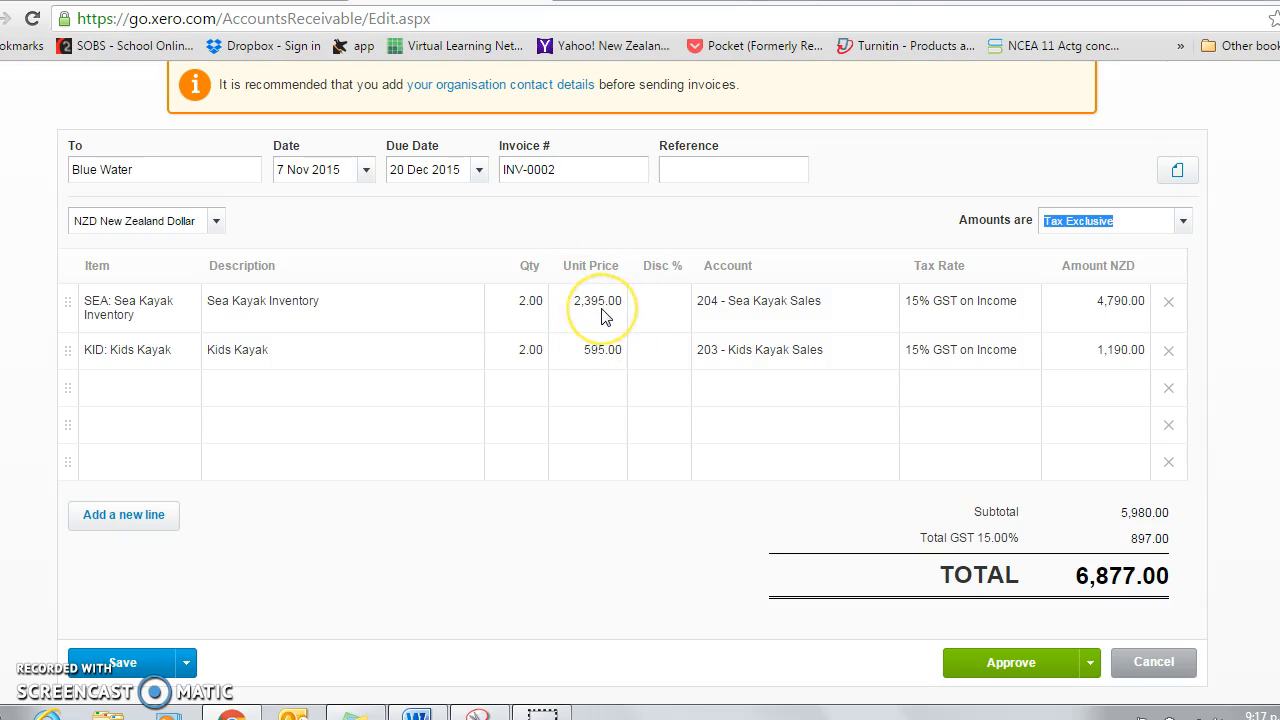
mouse_move(1136, 560)
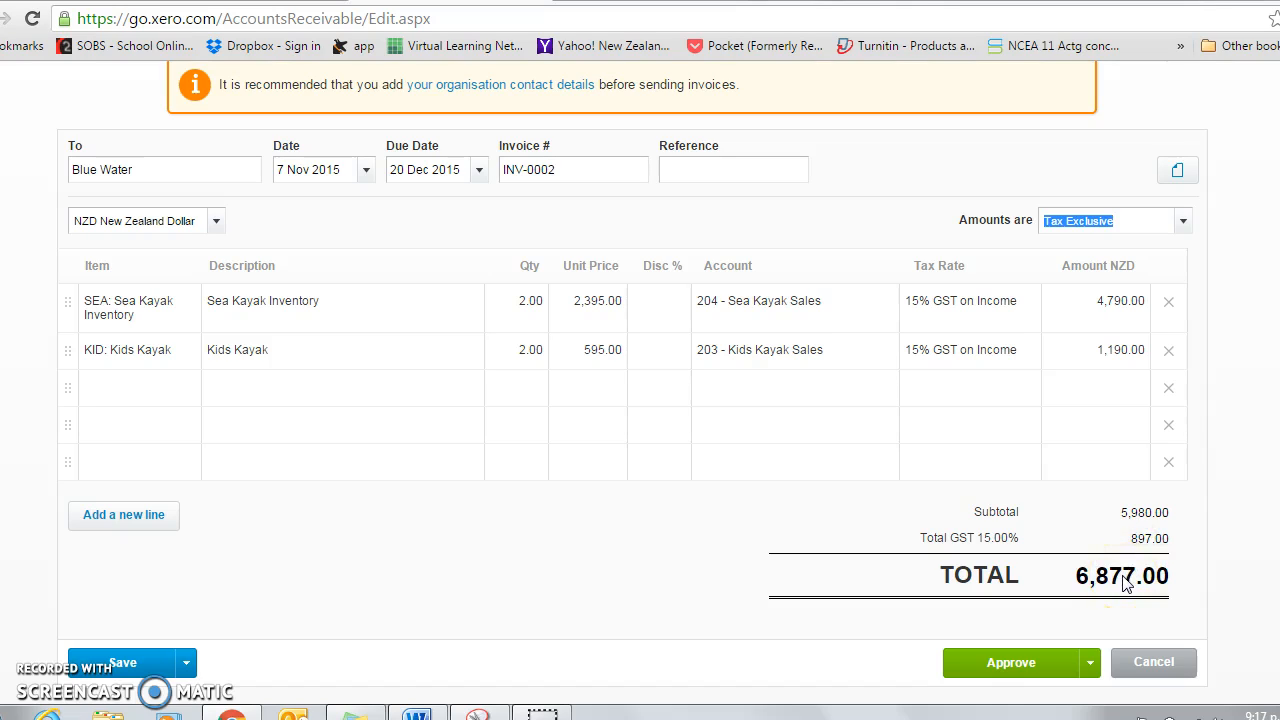
mouse_move(1004, 528)
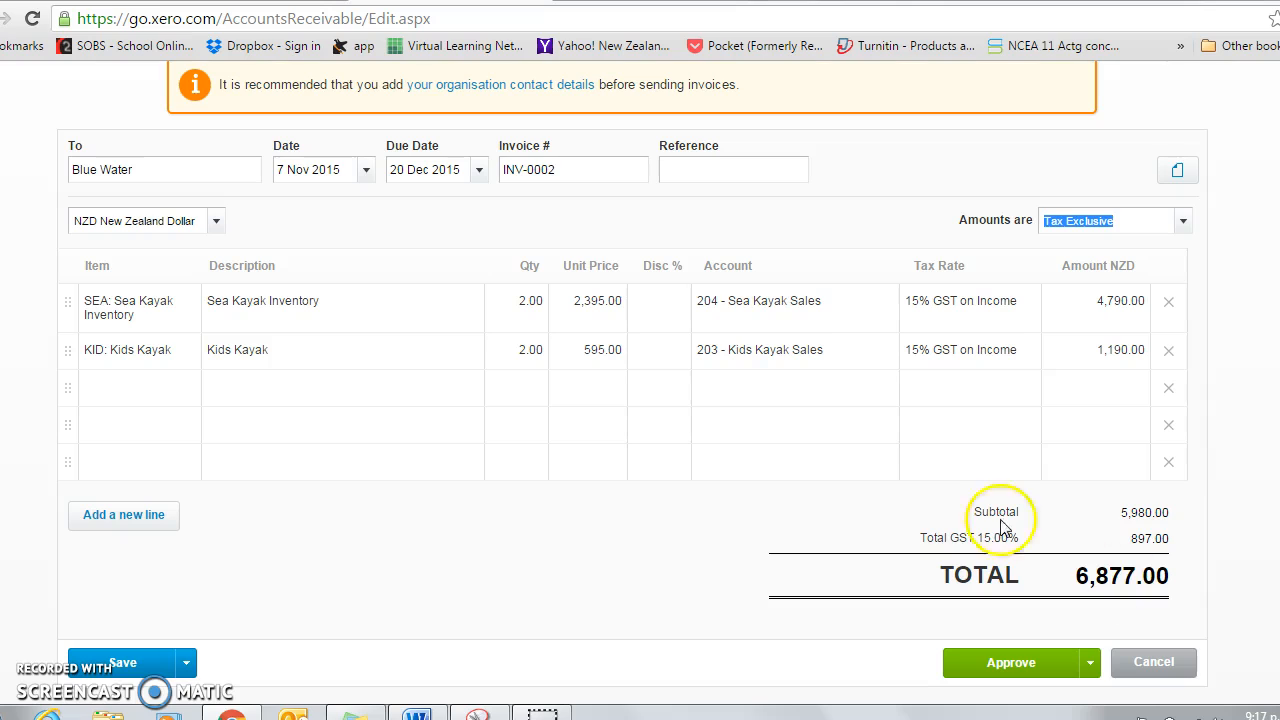
mouse_move(1182, 244)
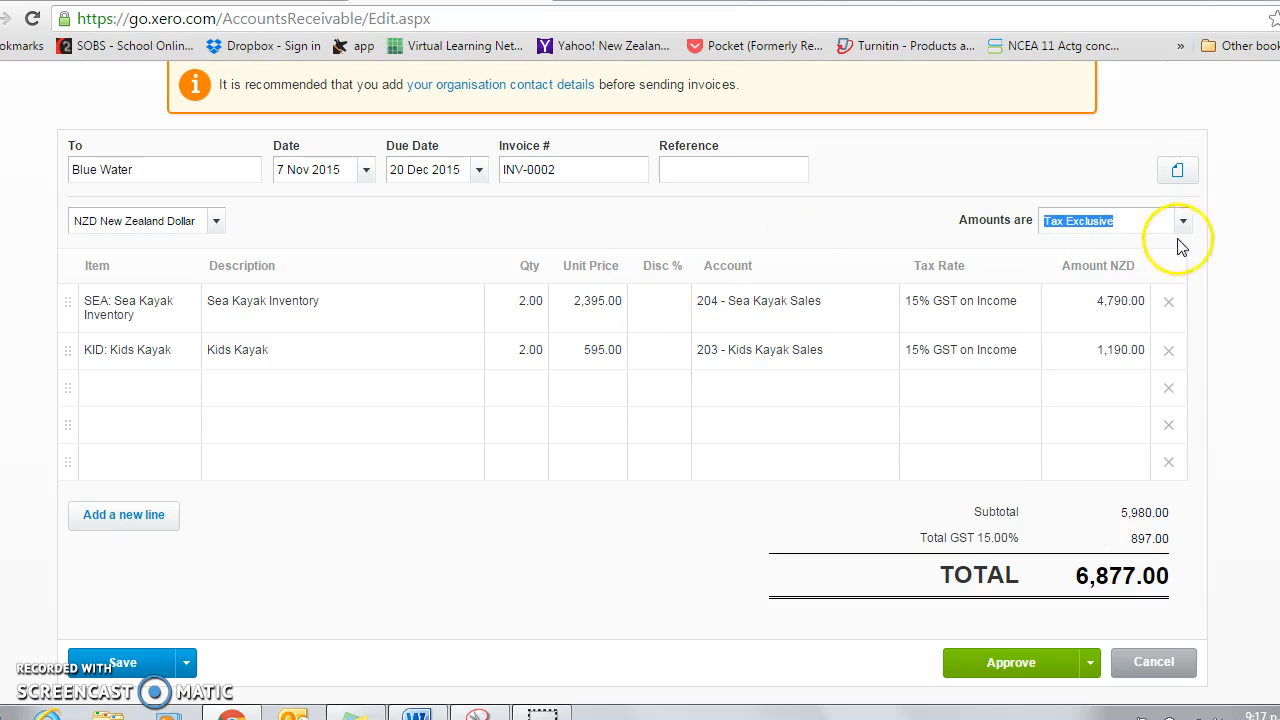
Set the invoice amounts back to Tax Inclusive, 780.00 GST within a 5,980.00 total.
left_click(1182, 220)
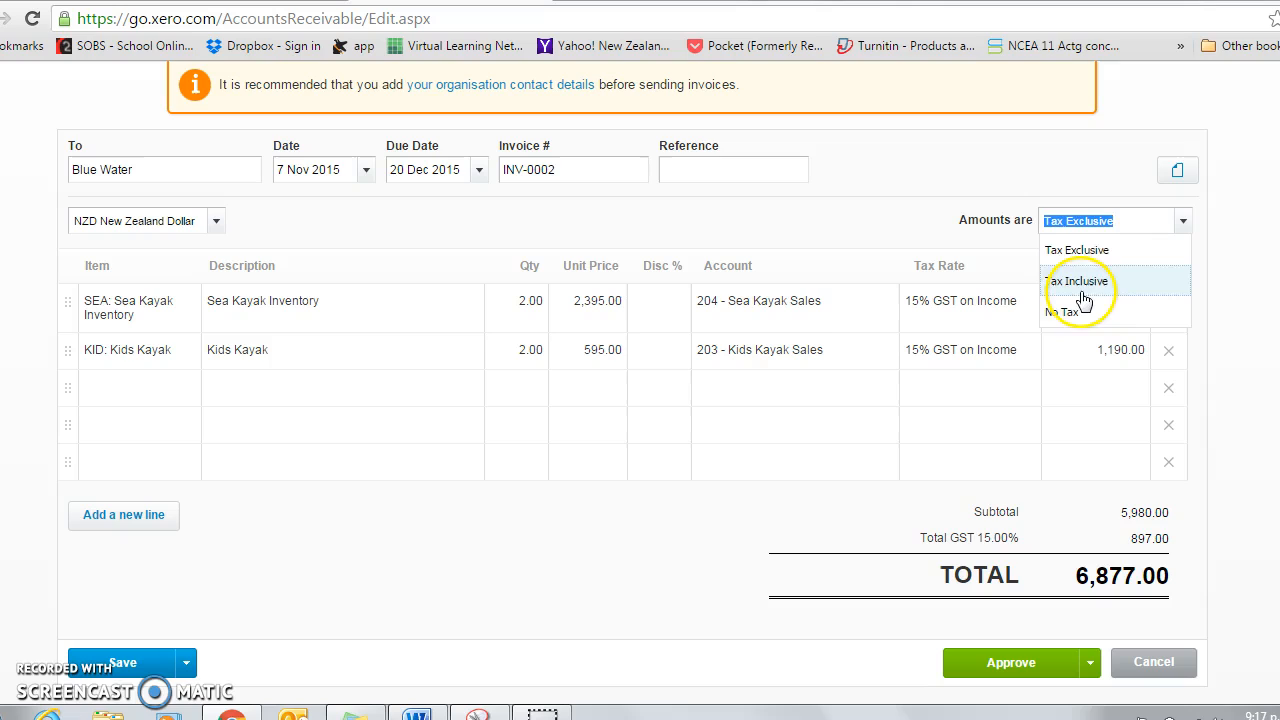
left_click(1080, 280)
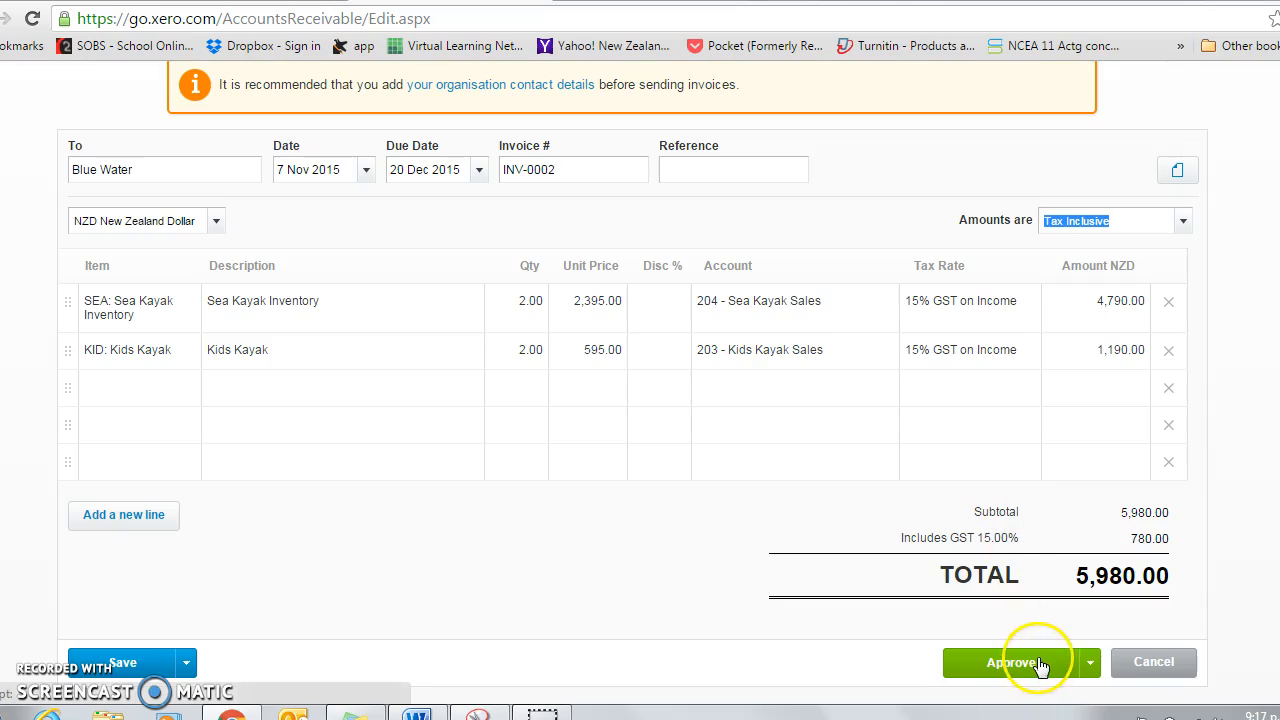
Save and approve the Blue Water invoice, leaving 6,570.00 awaiting payment.
left_click(1010, 662)
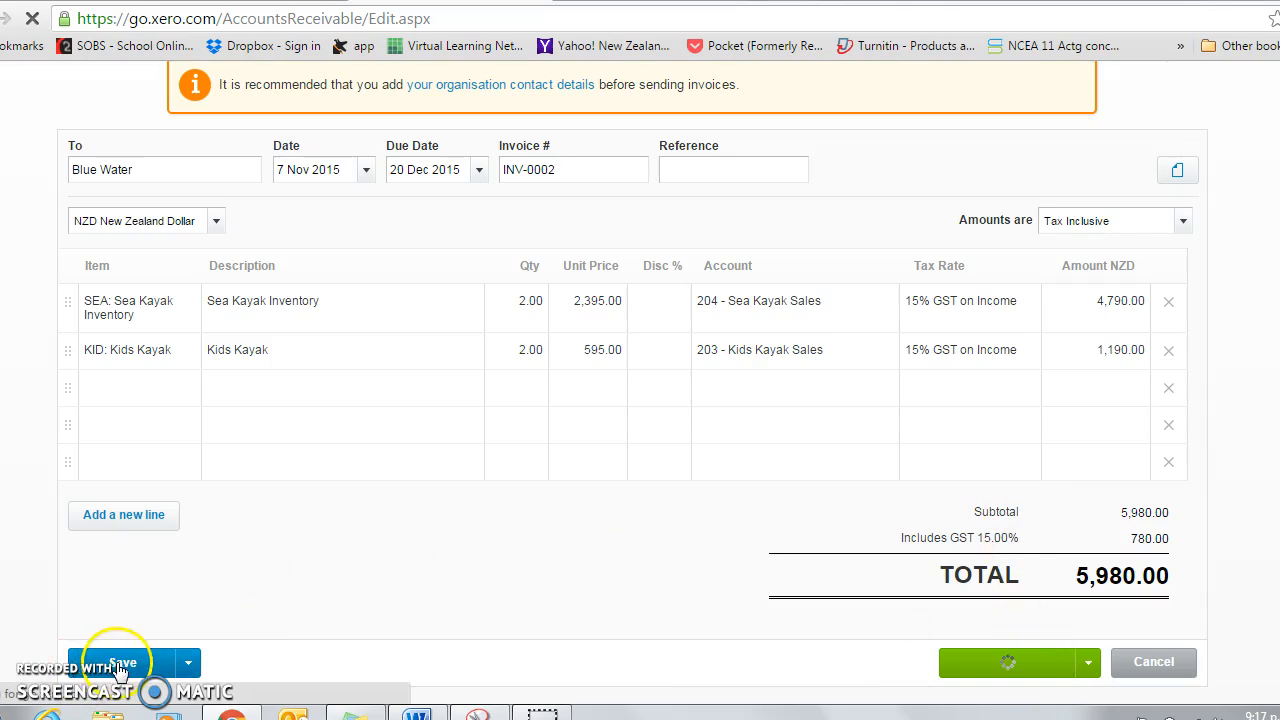
left_click(118, 662)
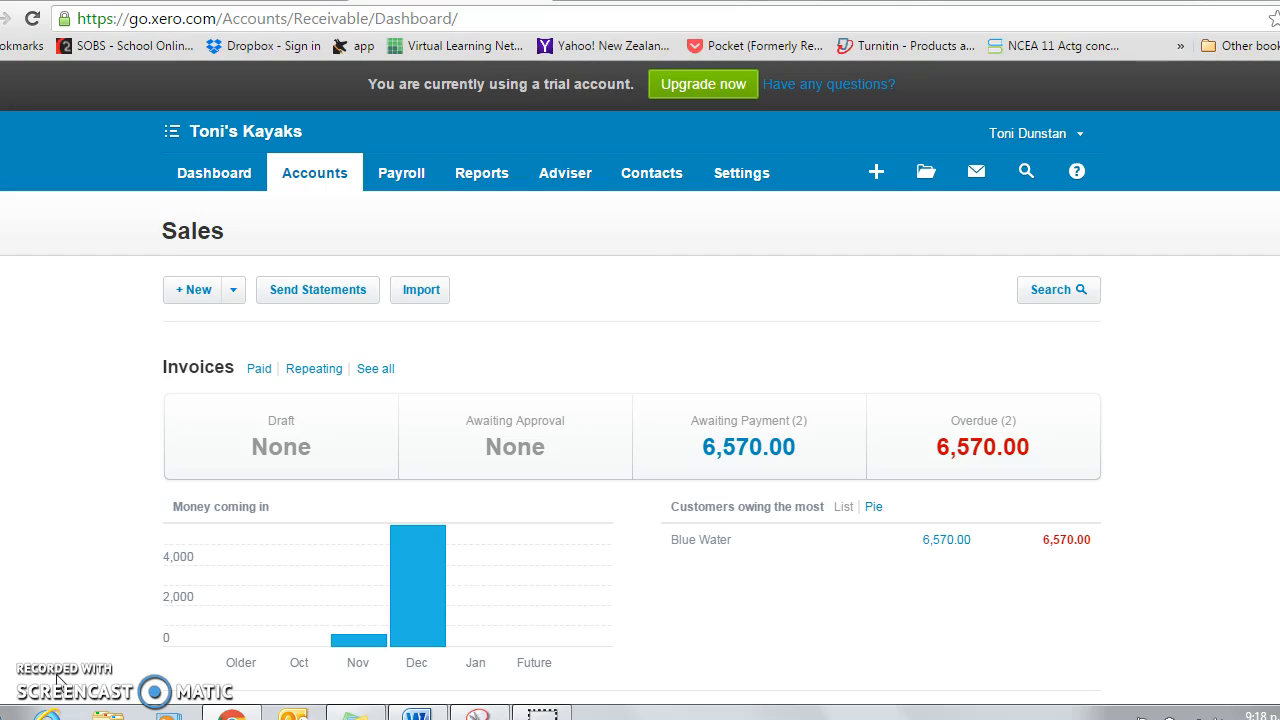
Go to Manual Journals under Adviser and start a blank new journal.
left_click(564, 172)
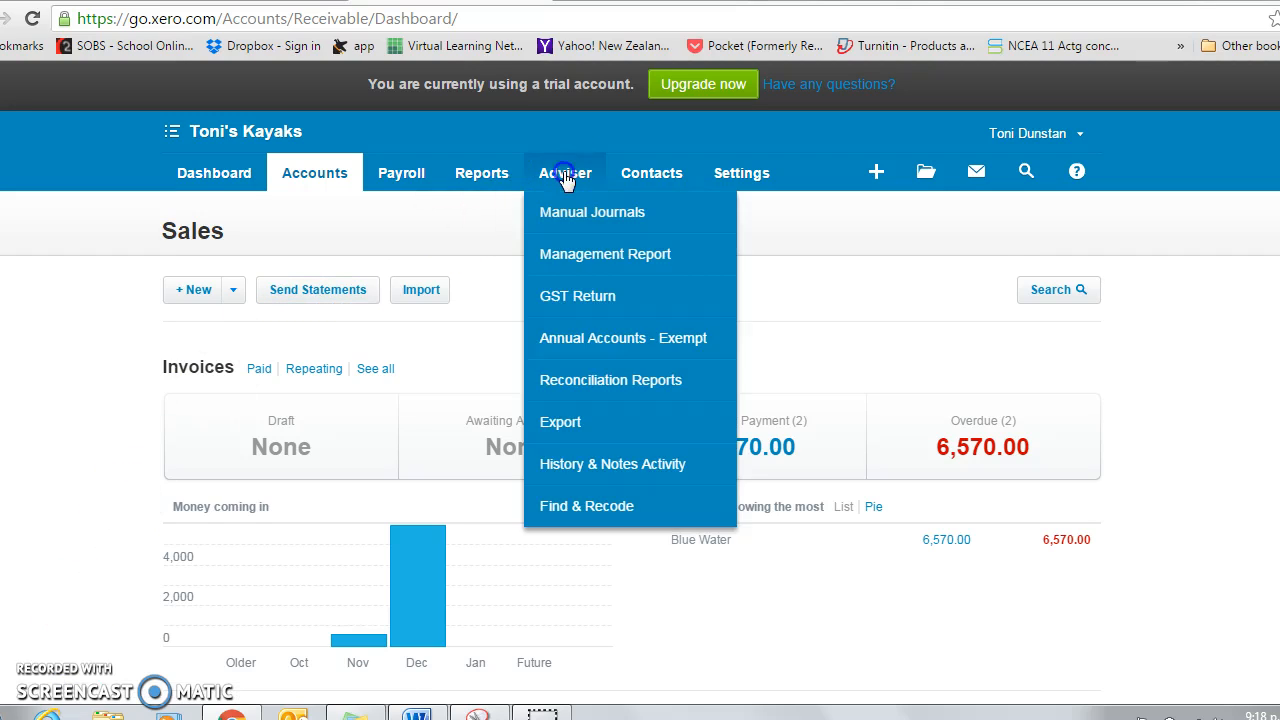
left_click(564, 216)
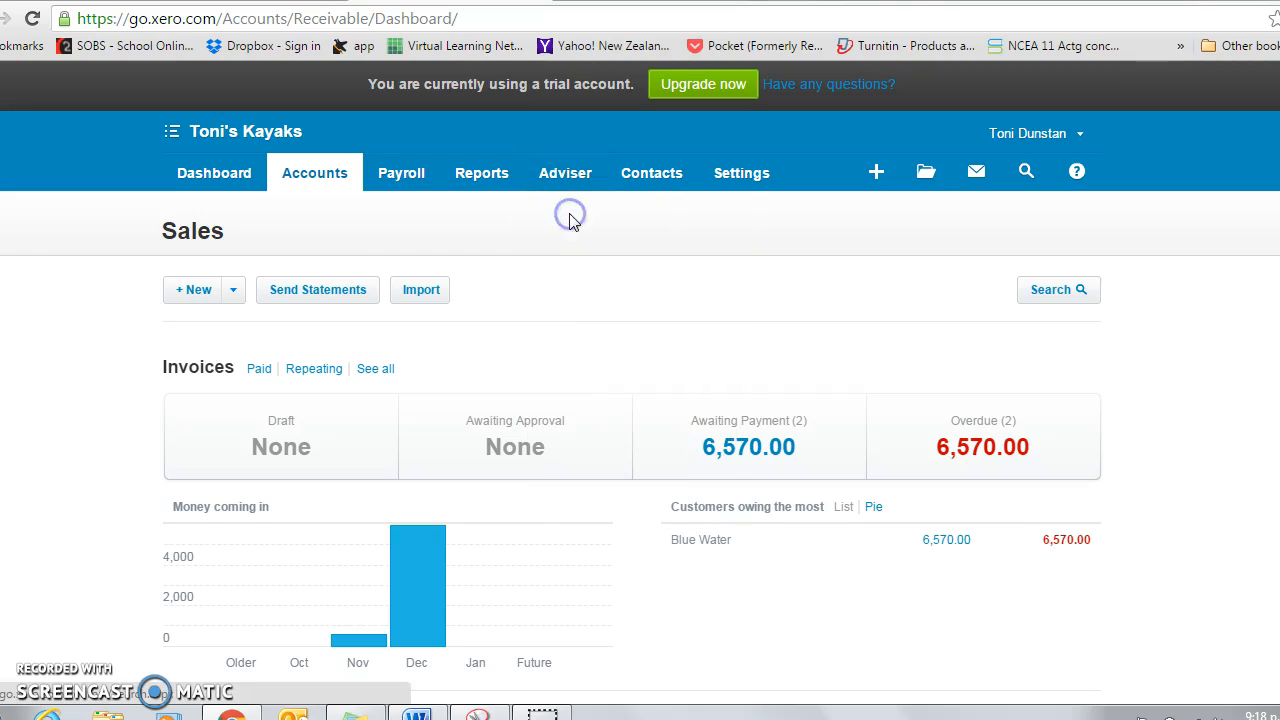
left_click(564, 172)
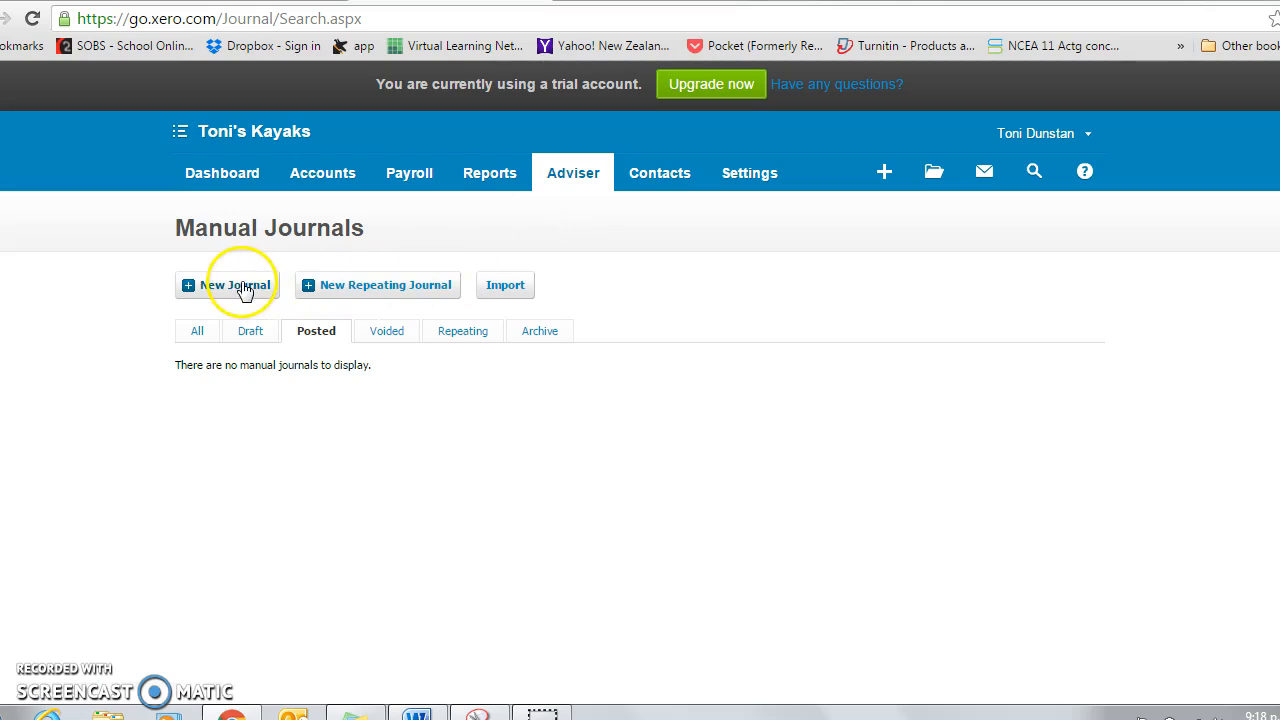
left_click(236, 284)
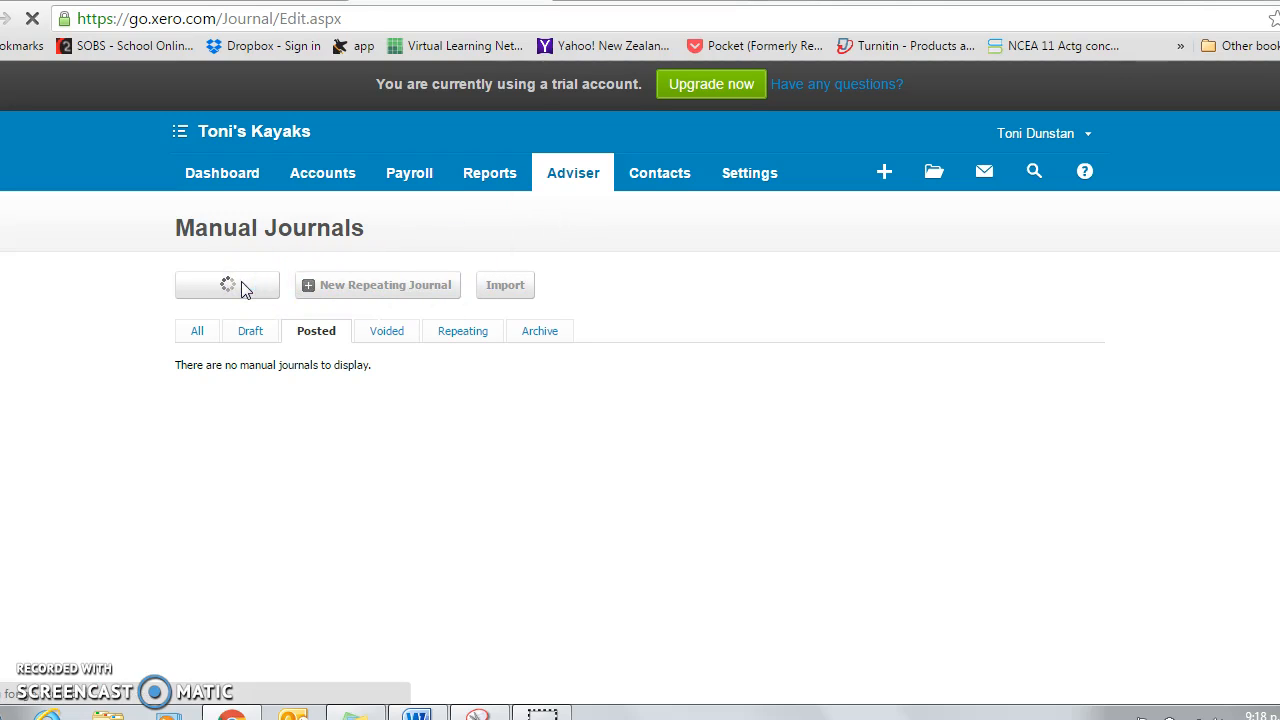
left_click(228, 284)
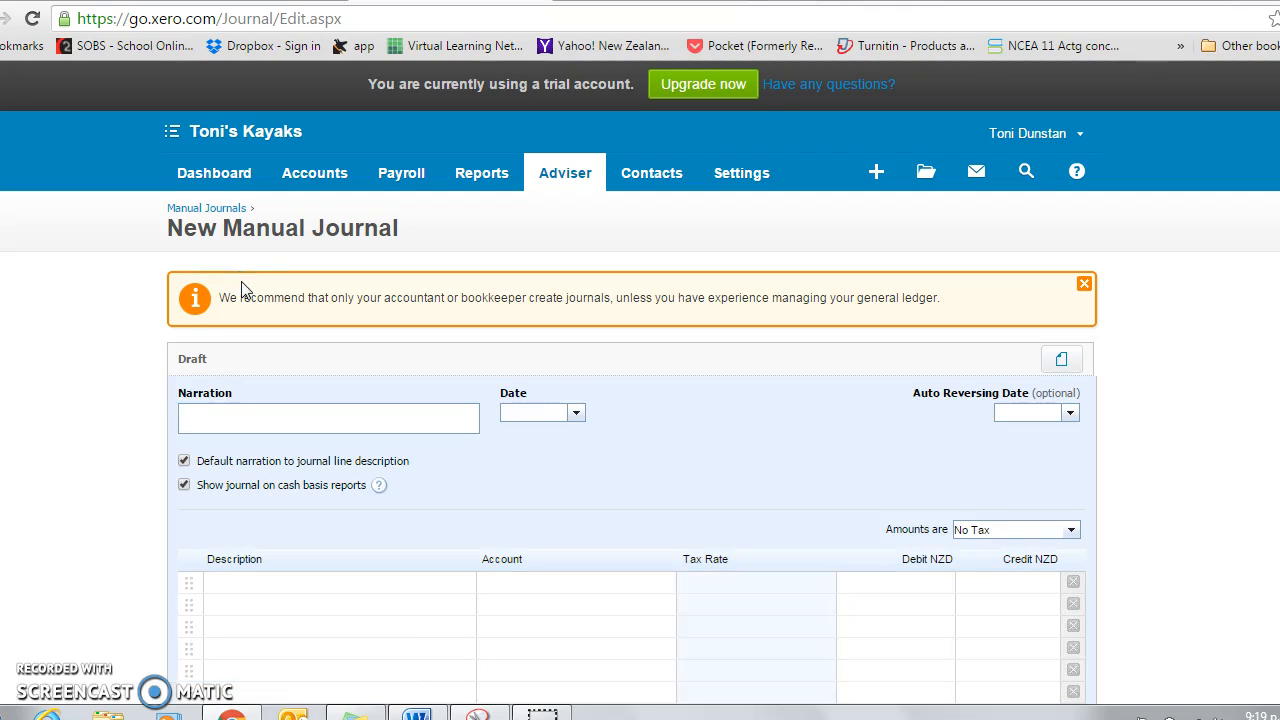
Enter the journal narration 'cost of goods sold trn'.
type("cost of")
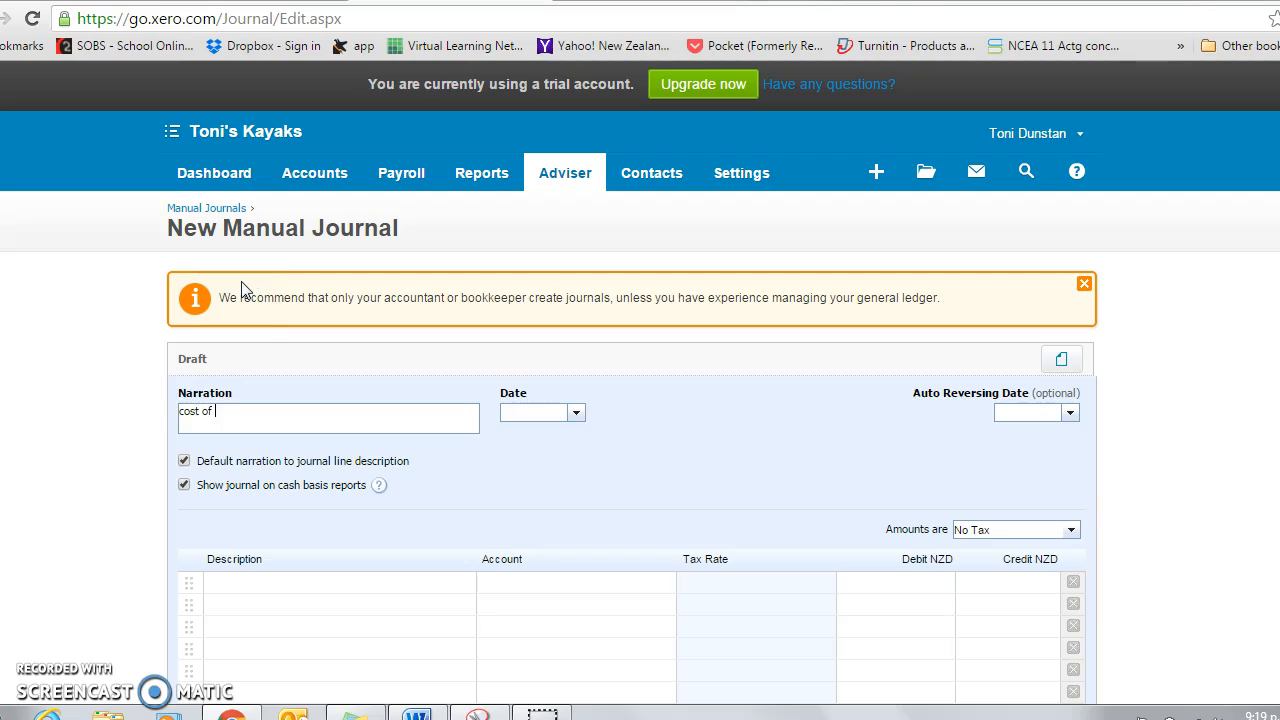
type("goods s")
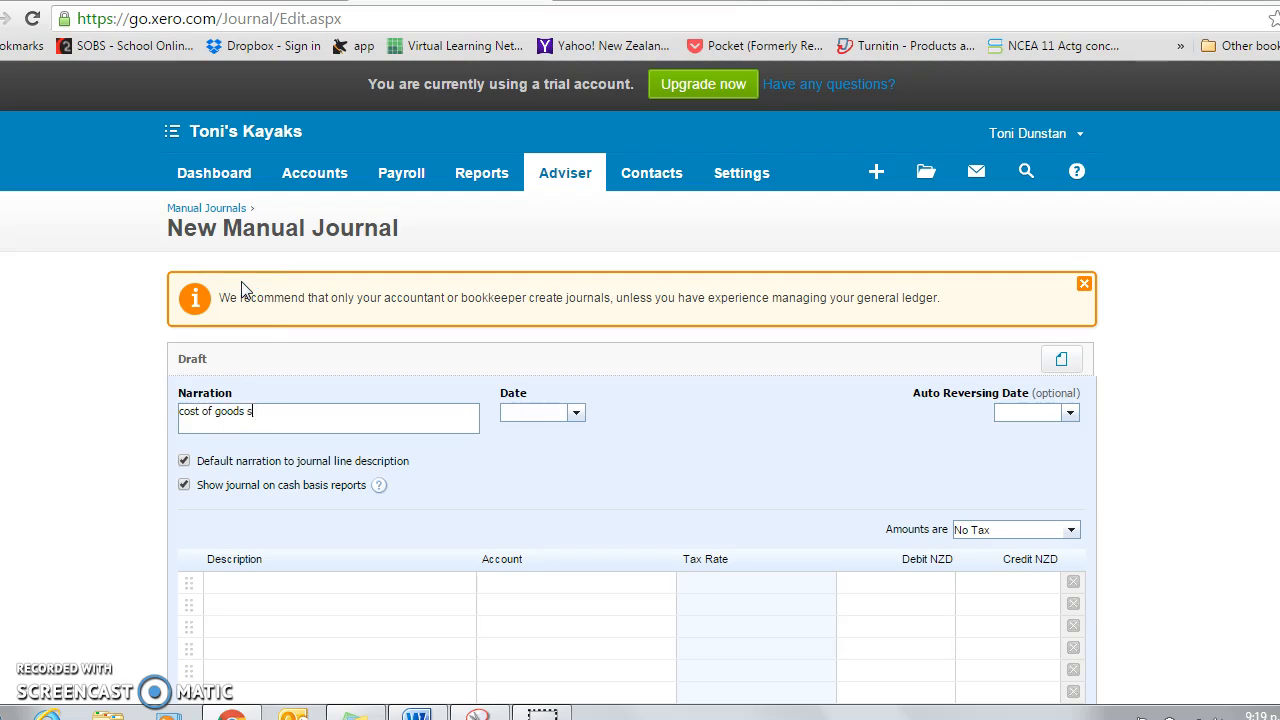
type("old trn")
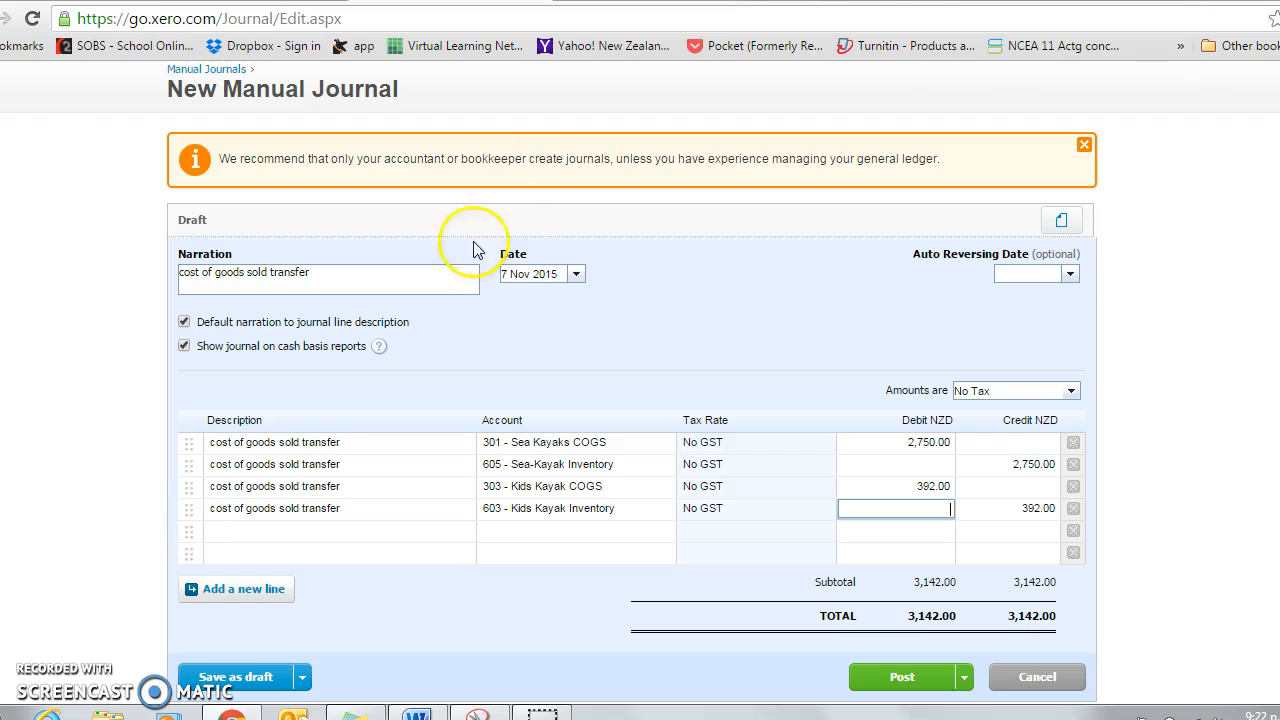
mouse_move(564, 296)
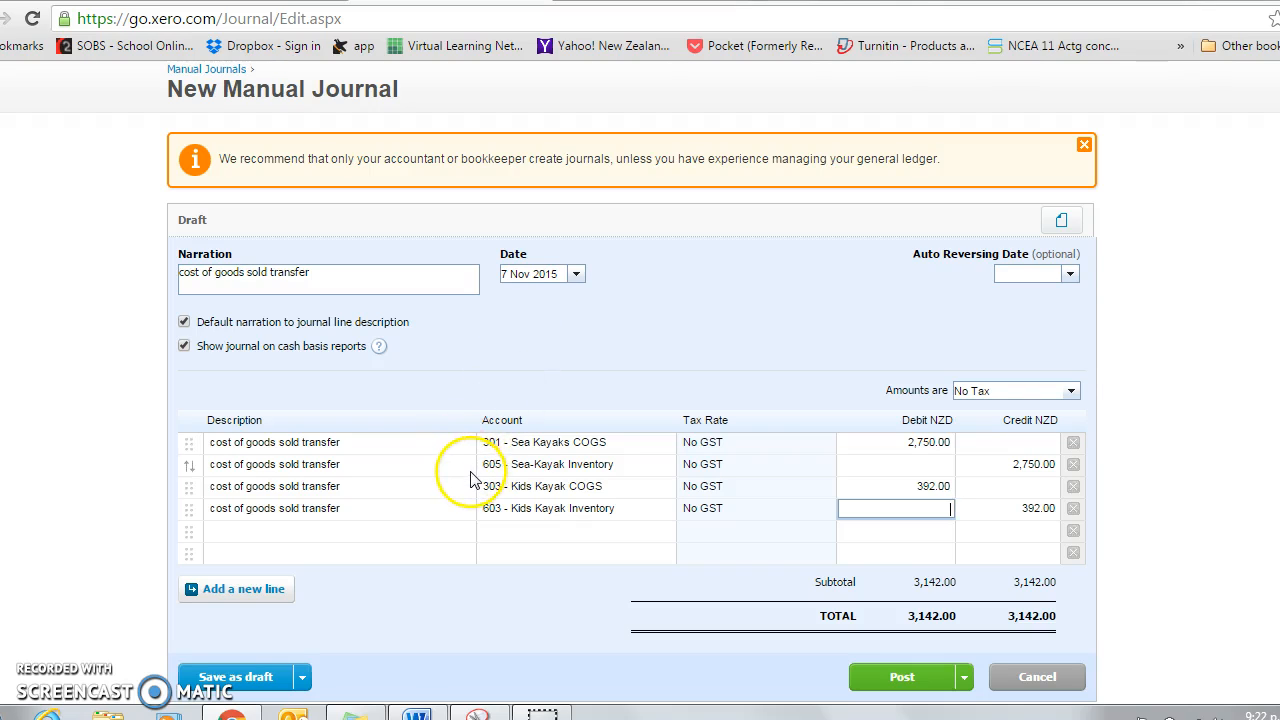
mouse_move(1010, 410)
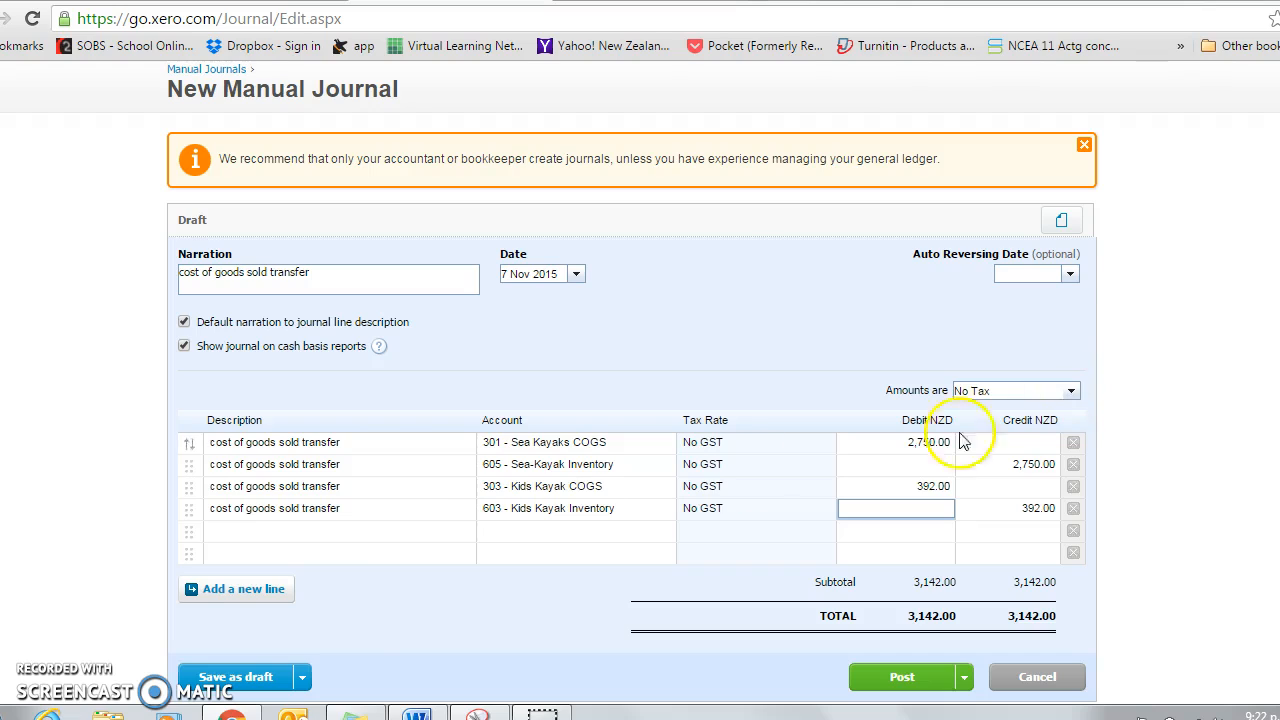
mouse_move(600, 494)
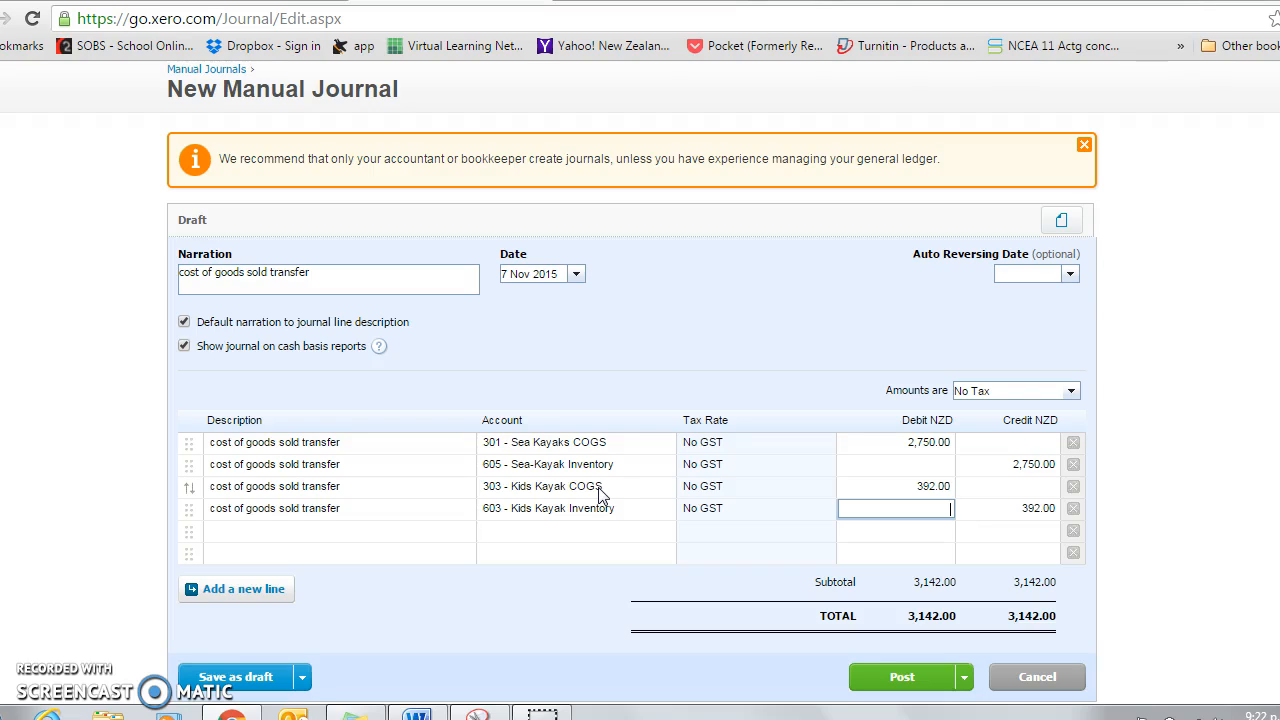
mouse_move(888, 456)
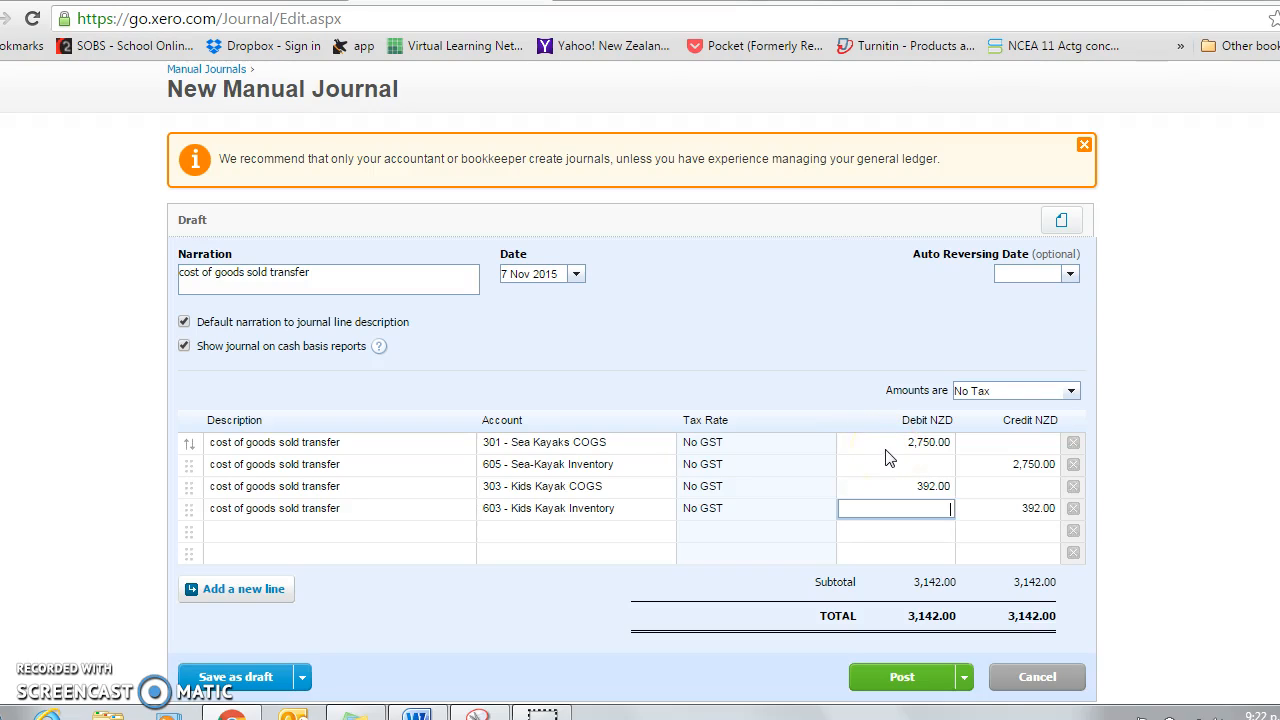
mouse_move(964, 470)
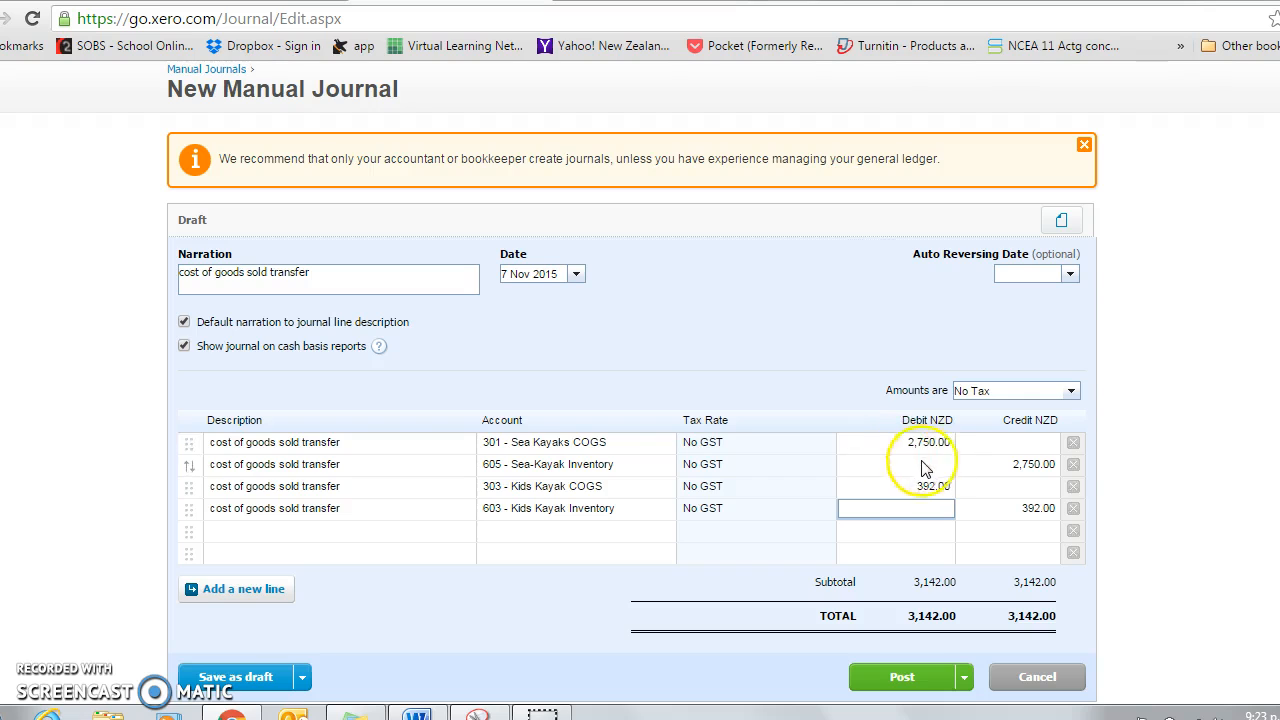
mouse_move(904, 420)
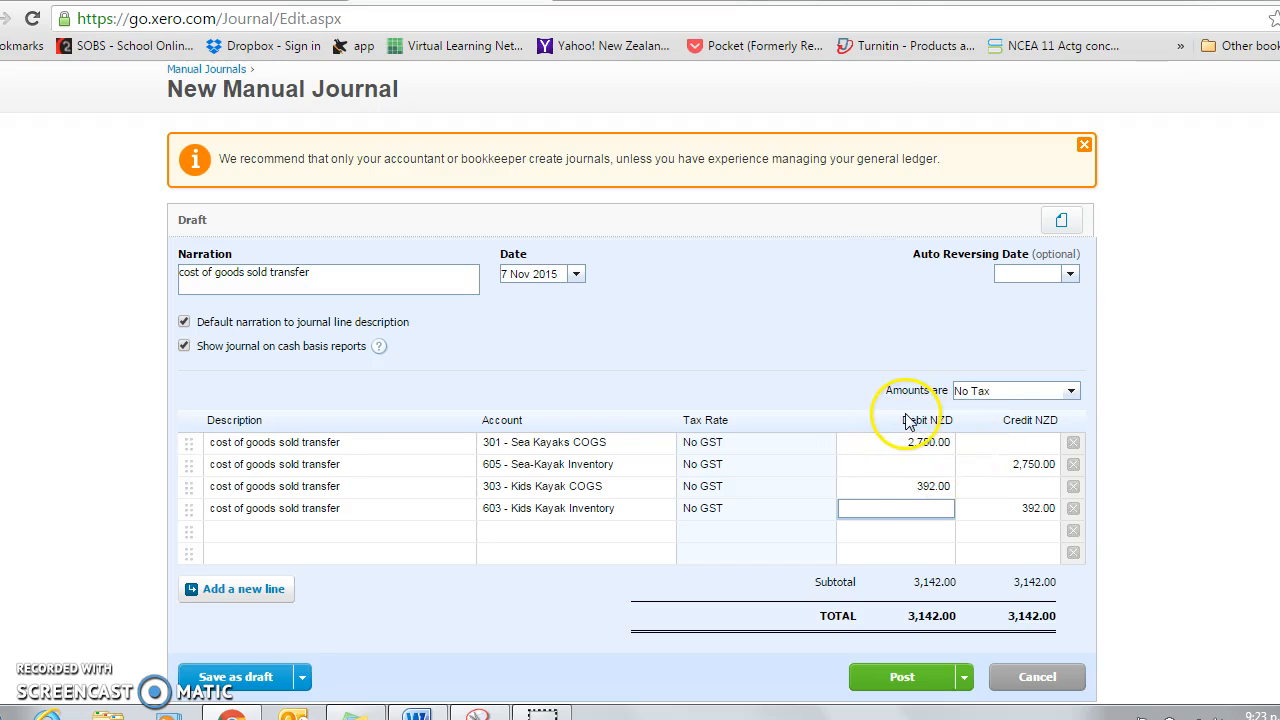
mouse_move(984, 516)
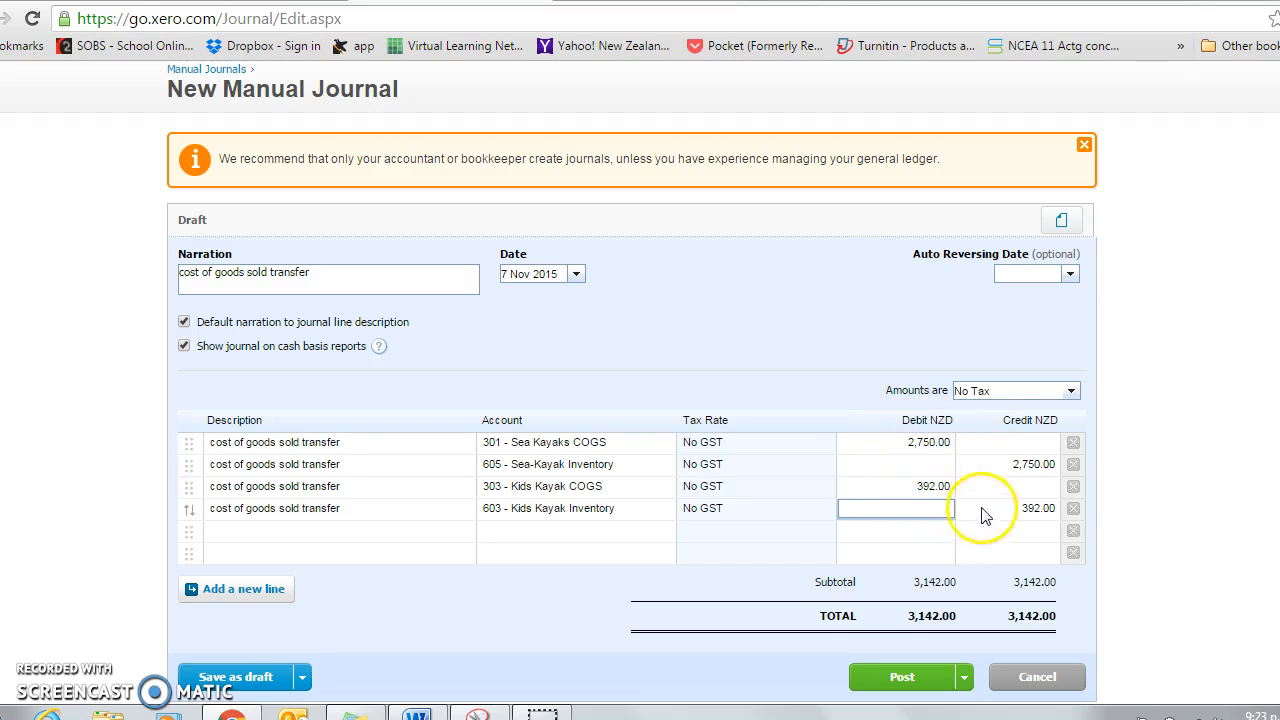
mouse_move(970, 520)
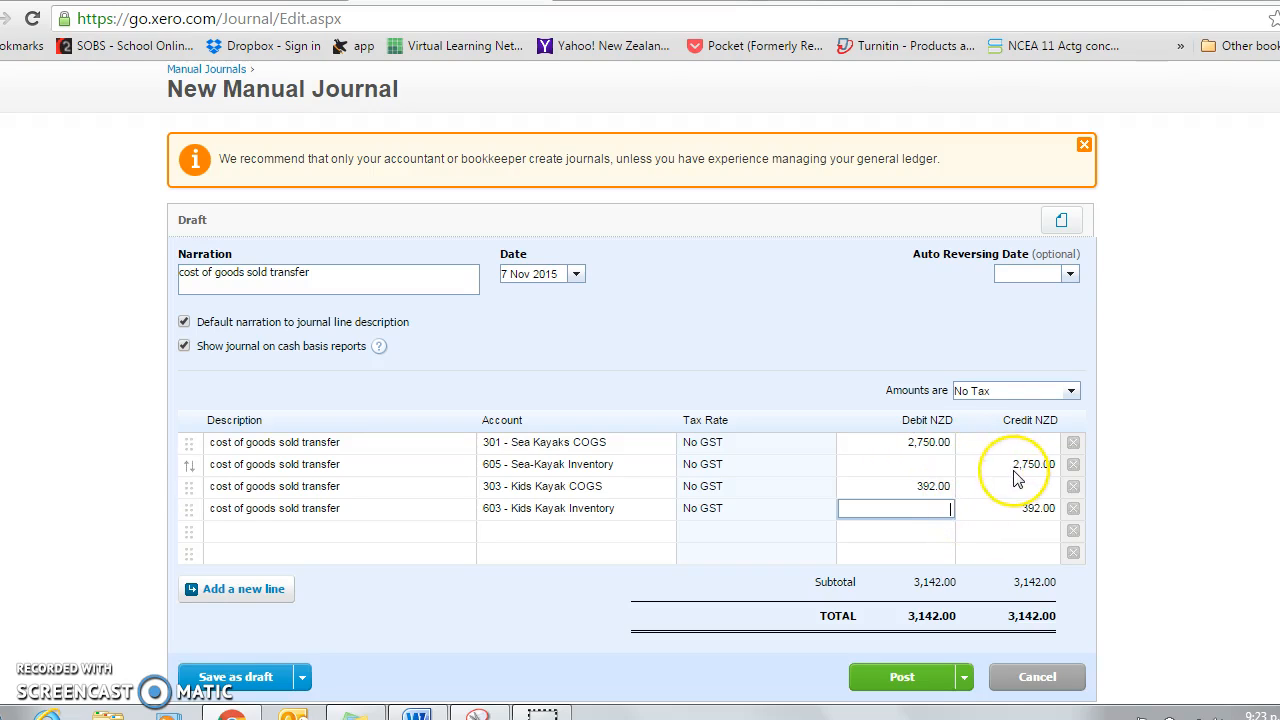
mouse_move(958, 610)
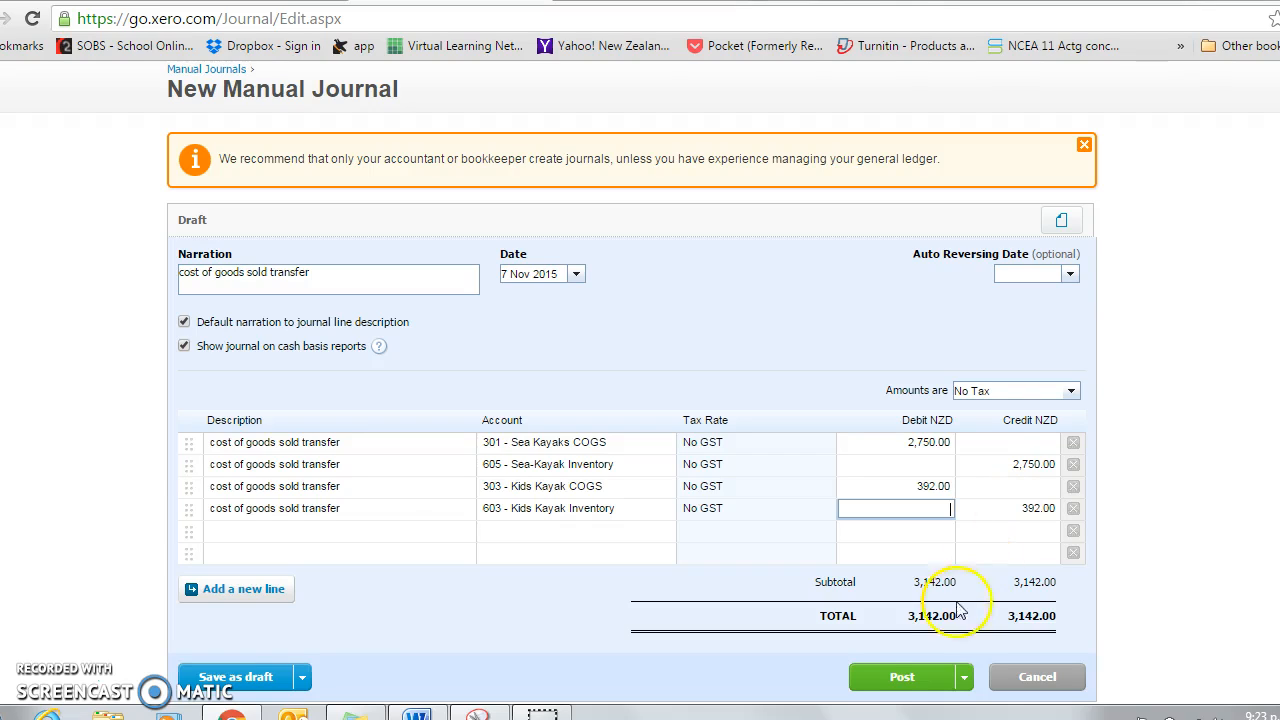